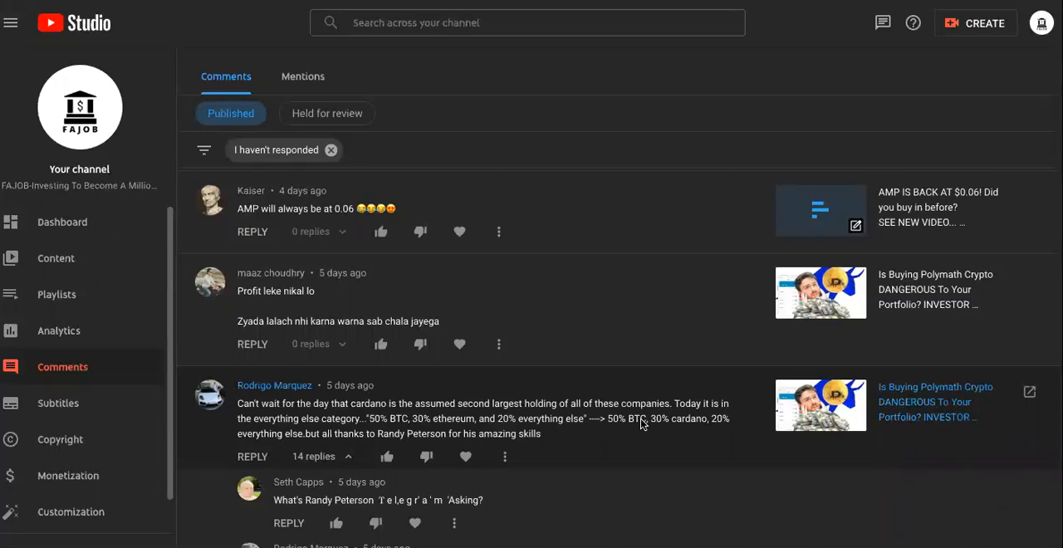
mouse_move(337, 240)
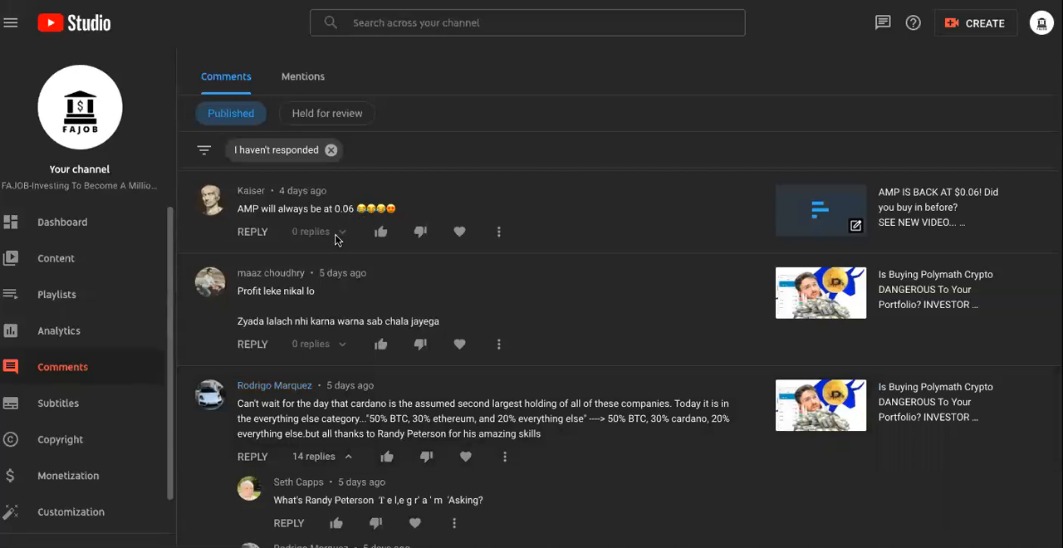
mouse_move(363, 208)
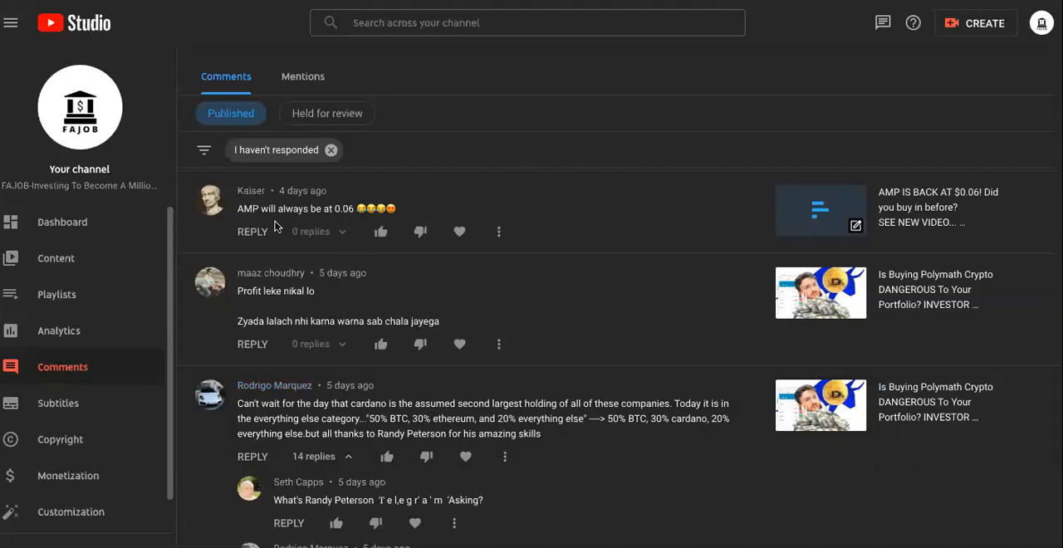
mouse_move(390, 222)
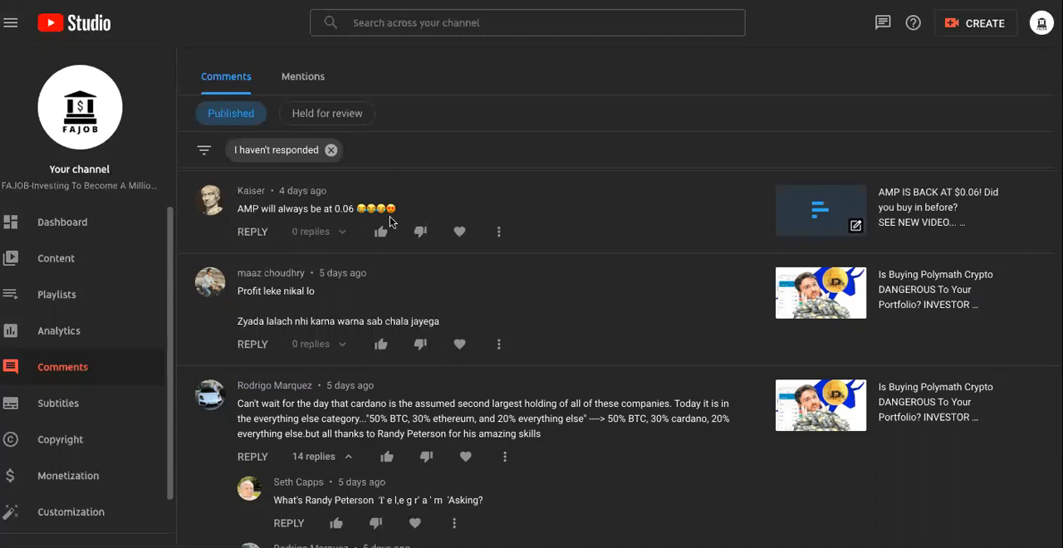
mouse_move(546, 200)
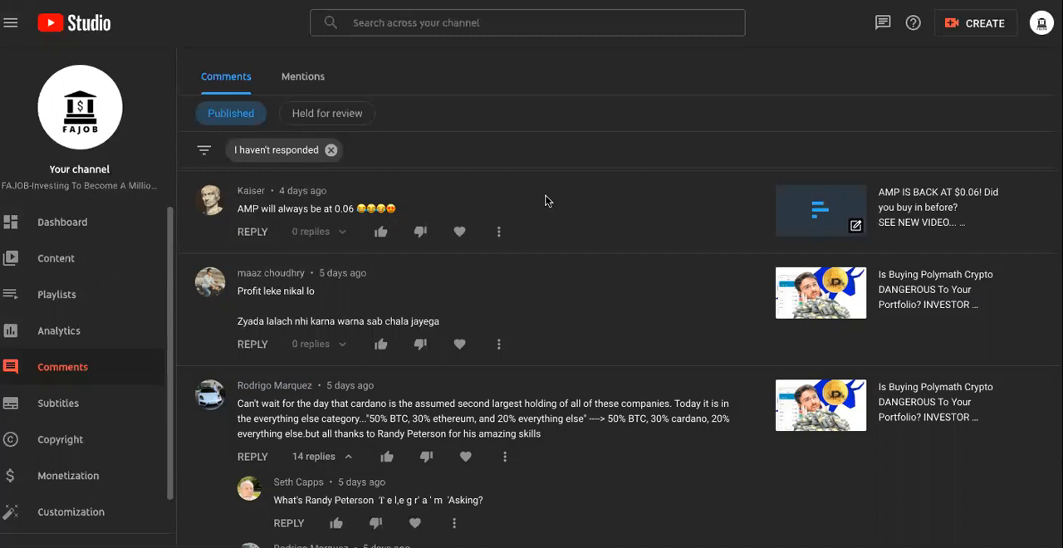
mouse_move(571, 212)
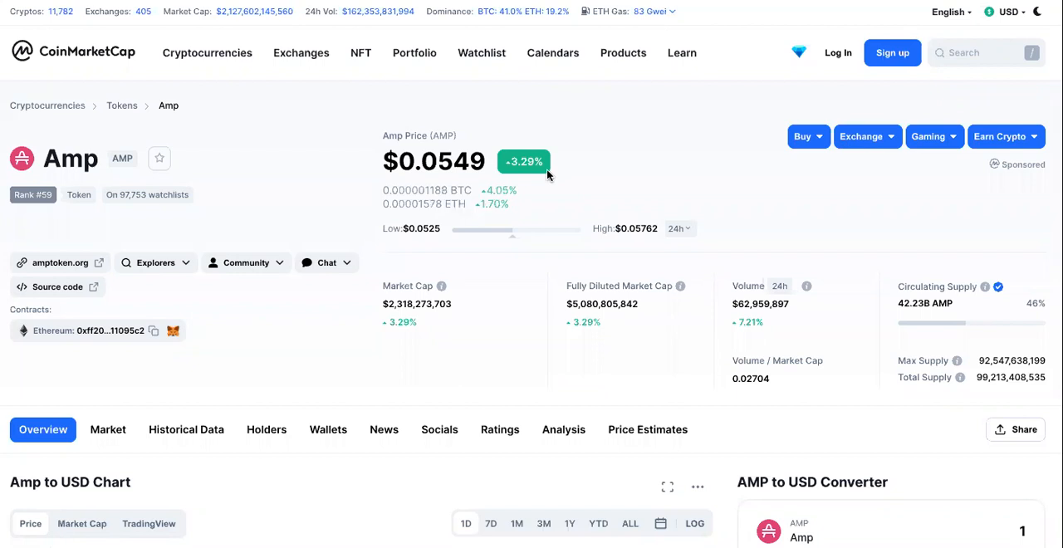
mouse_move(629, 166)
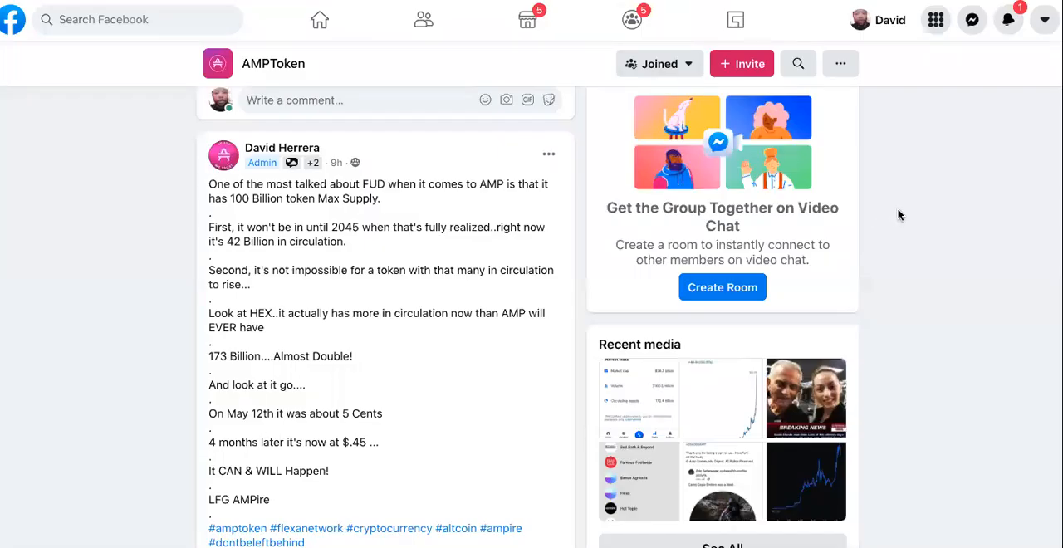
Scroll to the AMPToken group's admin post about AMP's 100 Billion max supply
scroll("down", 3)
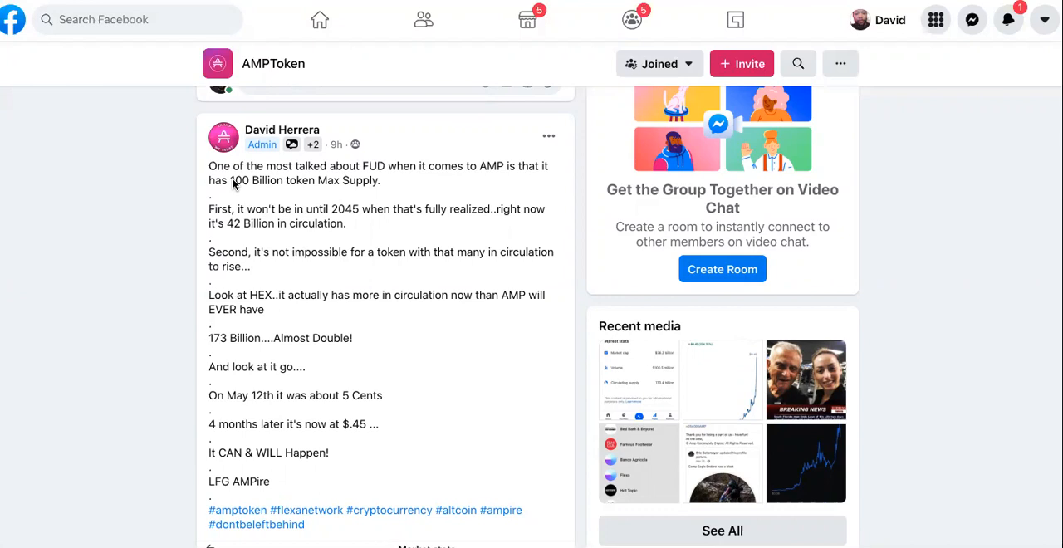
mouse_move(286, 174)
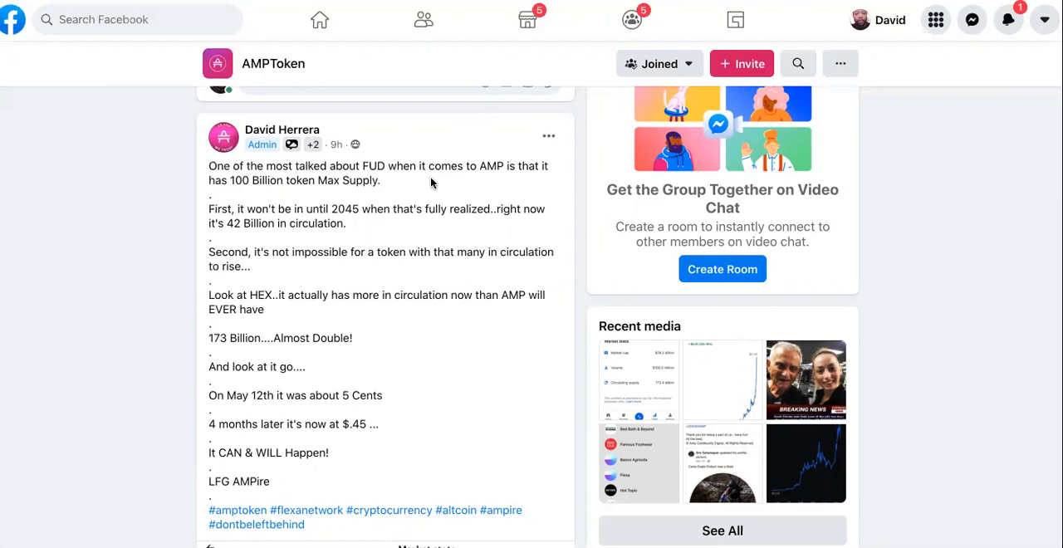
mouse_move(301, 203)
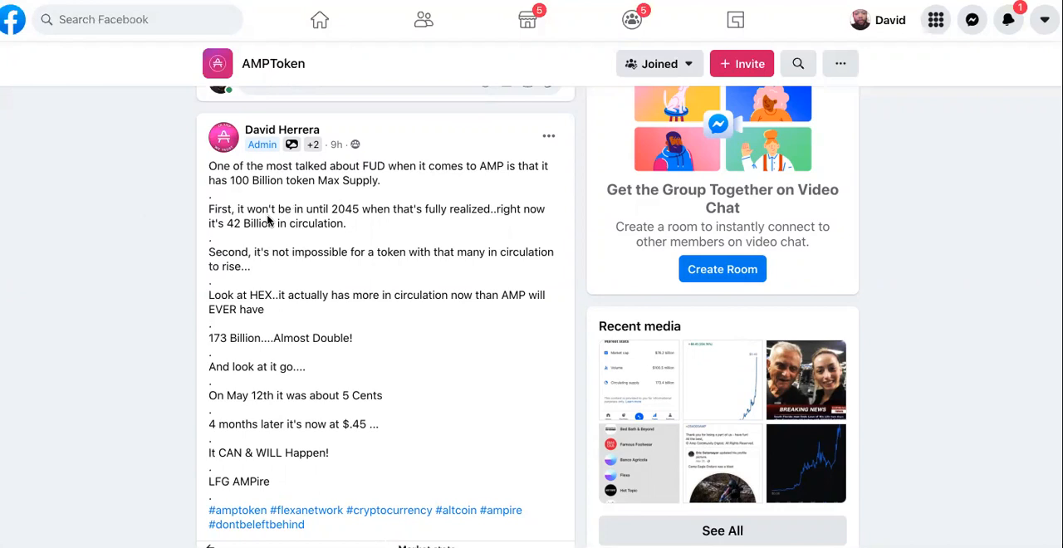
mouse_move(317, 220)
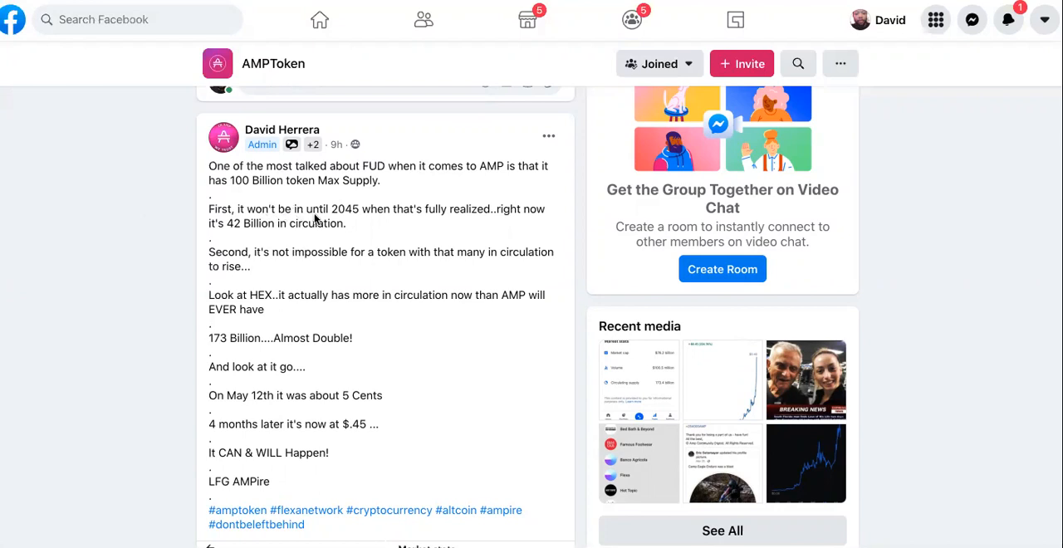
mouse_move(357, 221)
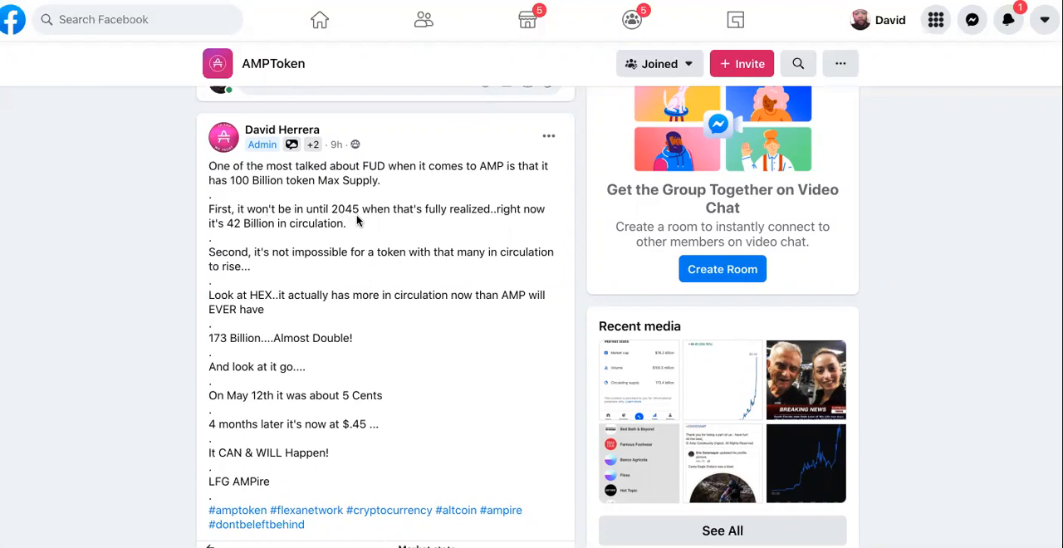
mouse_move(434, 231)
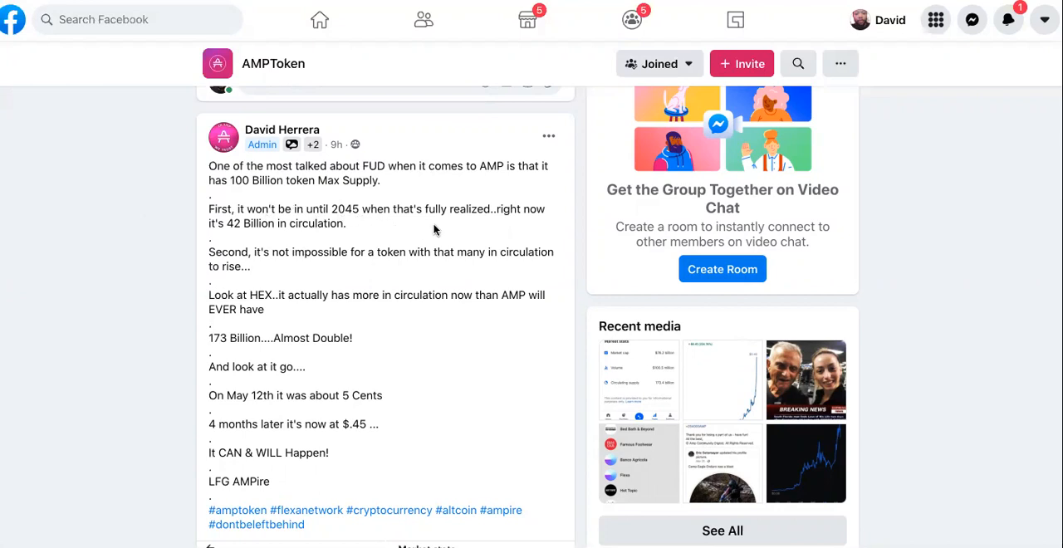
mouse_move(322, 231)
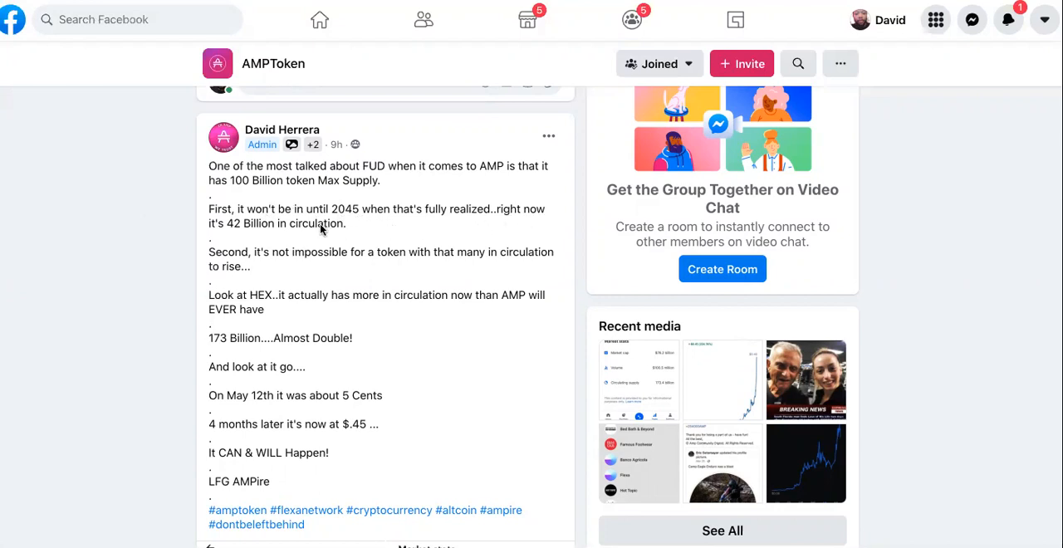
mouse_move(360, 240)
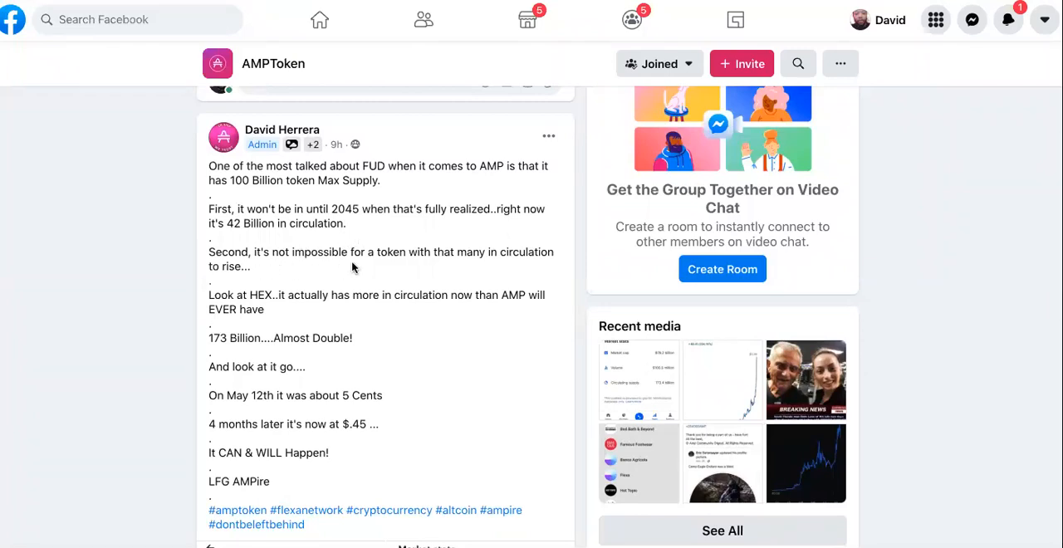
mouse_move(471, 270)
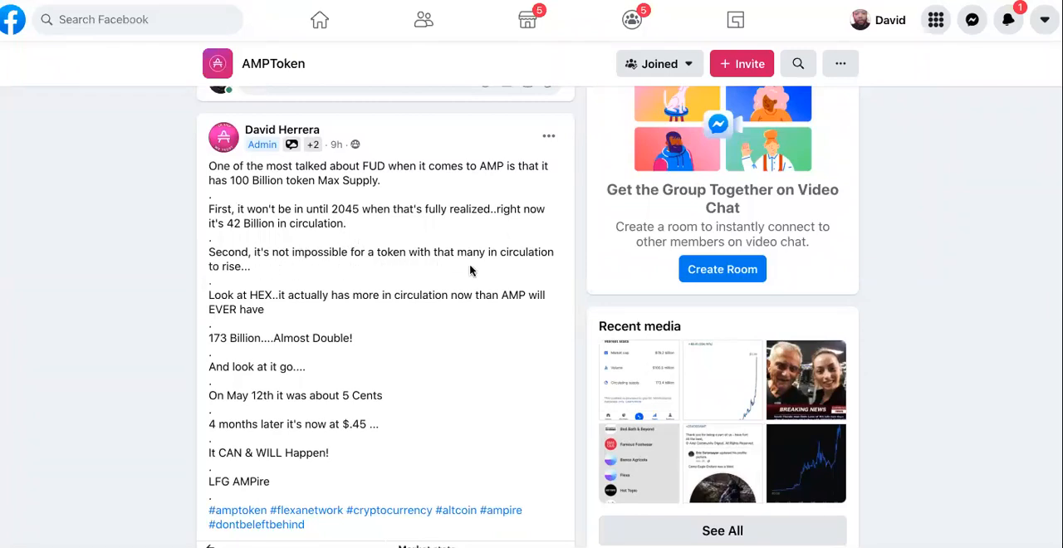
mouse_move(419, 274)
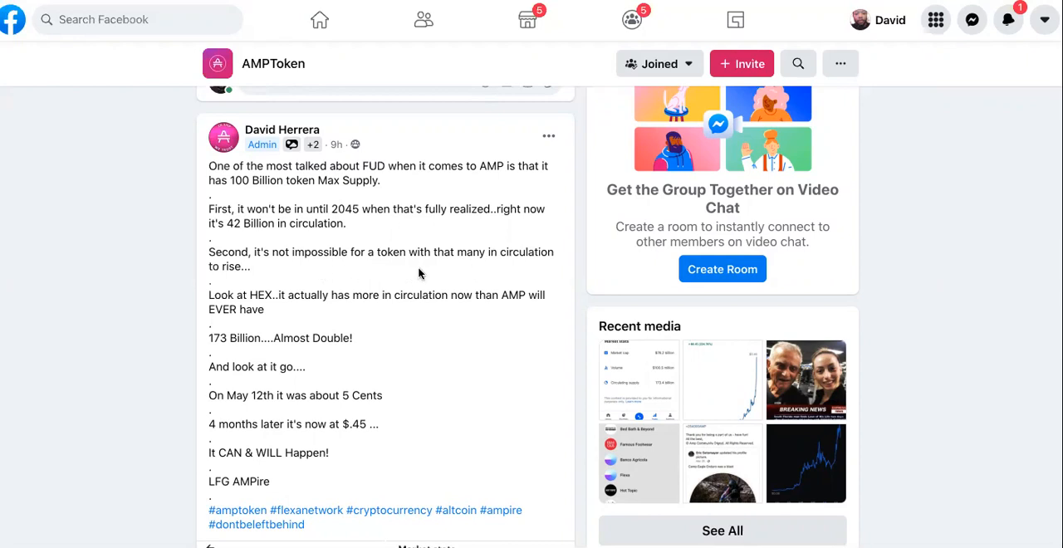
mouse_move(500, 267)
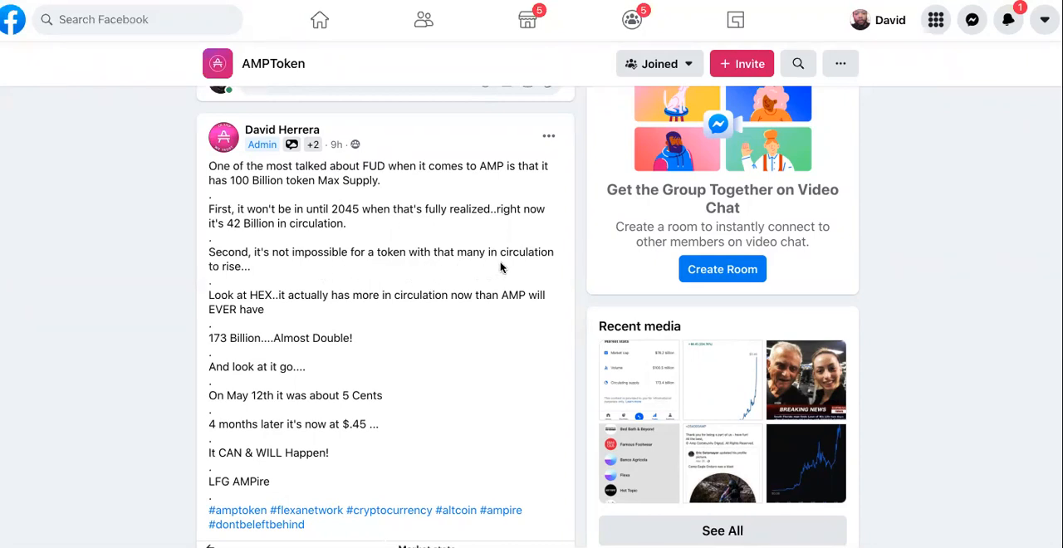
mouse_move(324, 278)
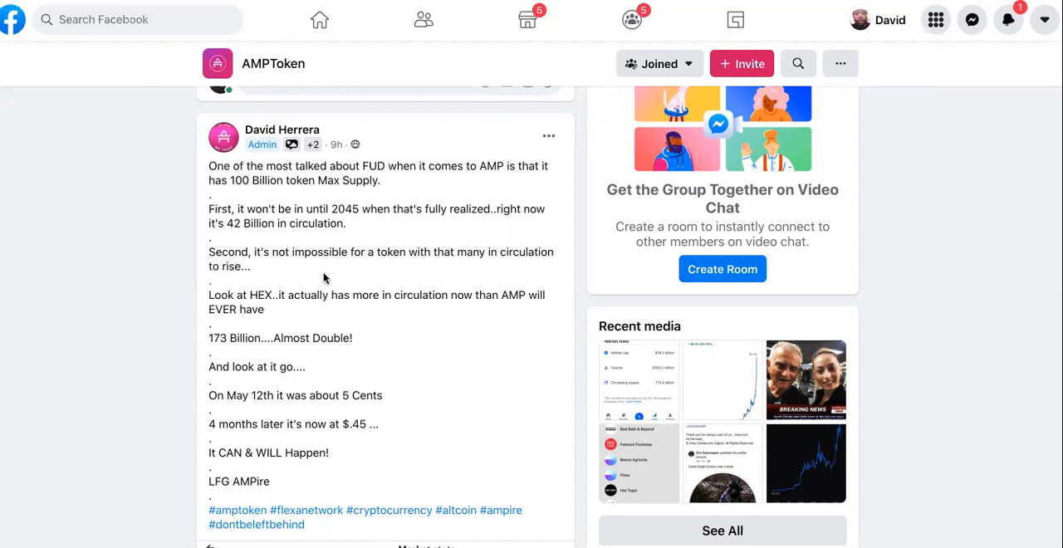
mouse_move(276, 314)
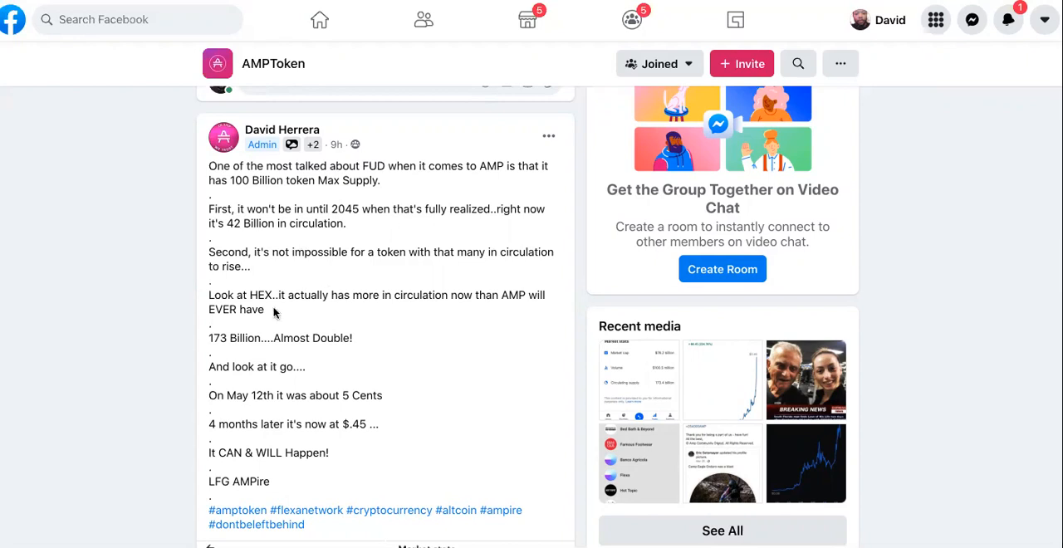
Scroll past the hashtags to the HEX market stats image and the 46 reactions, 15 comments bar
scroll("down", 3)
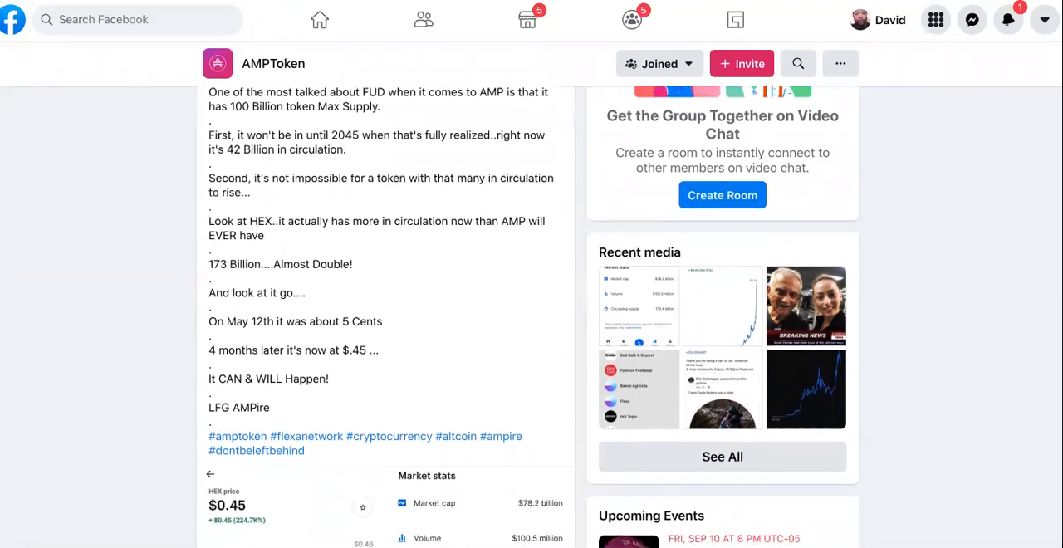
scroll("down", 3)
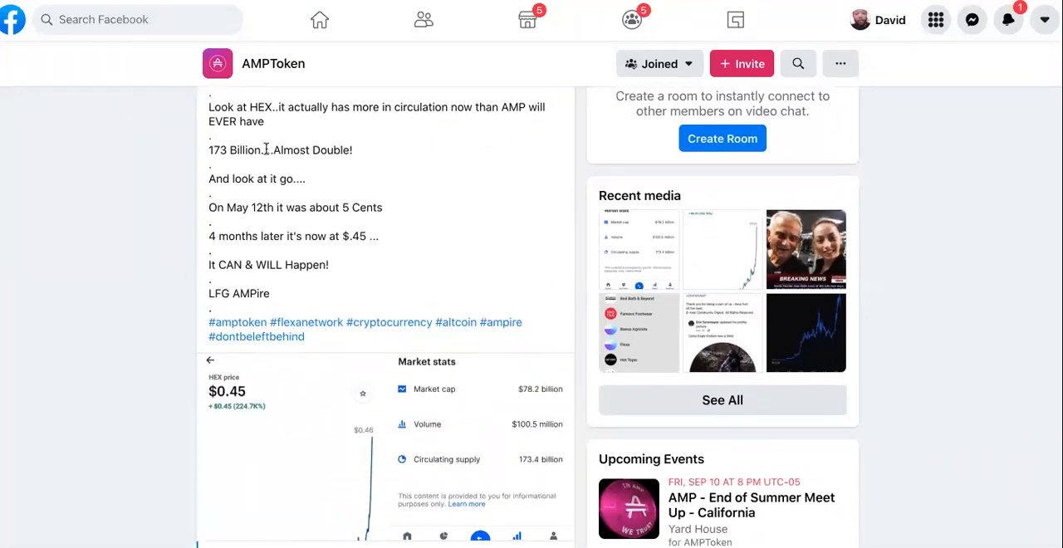
mouse_move(301, 120)
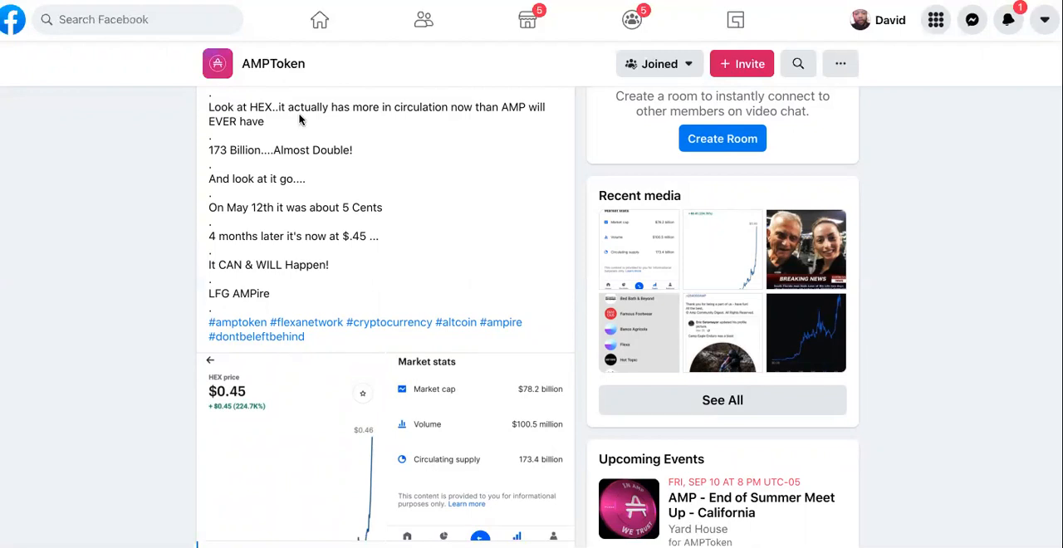
mouse_move(479, 123)
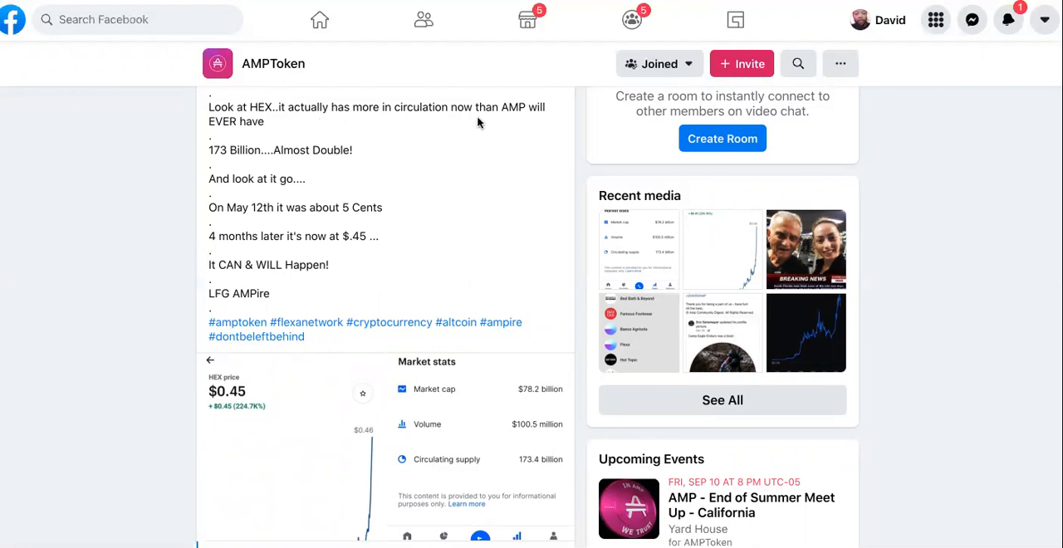
mouse_move(305, 141)
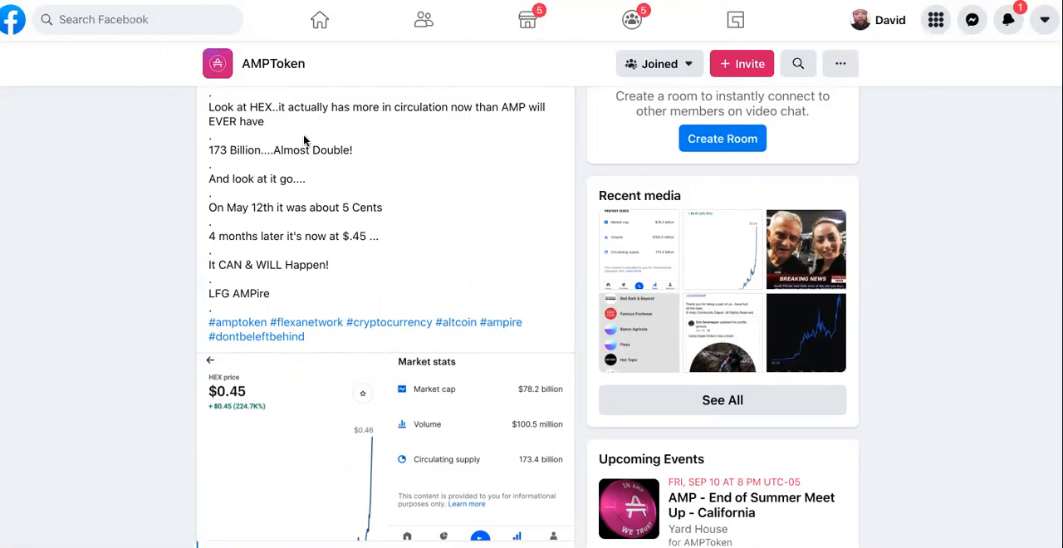
mouse_move(295, 161)
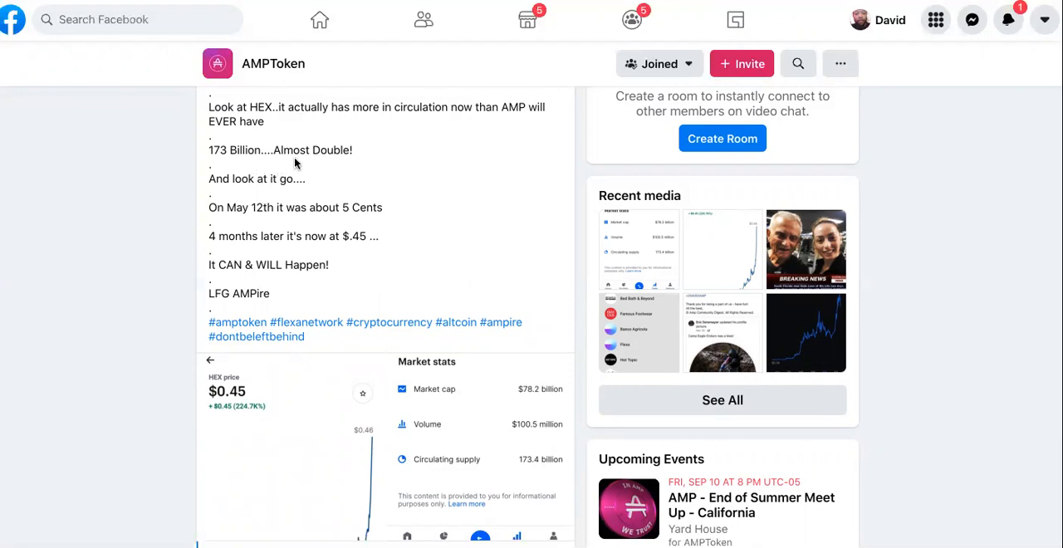
mouse_move(296, 174)
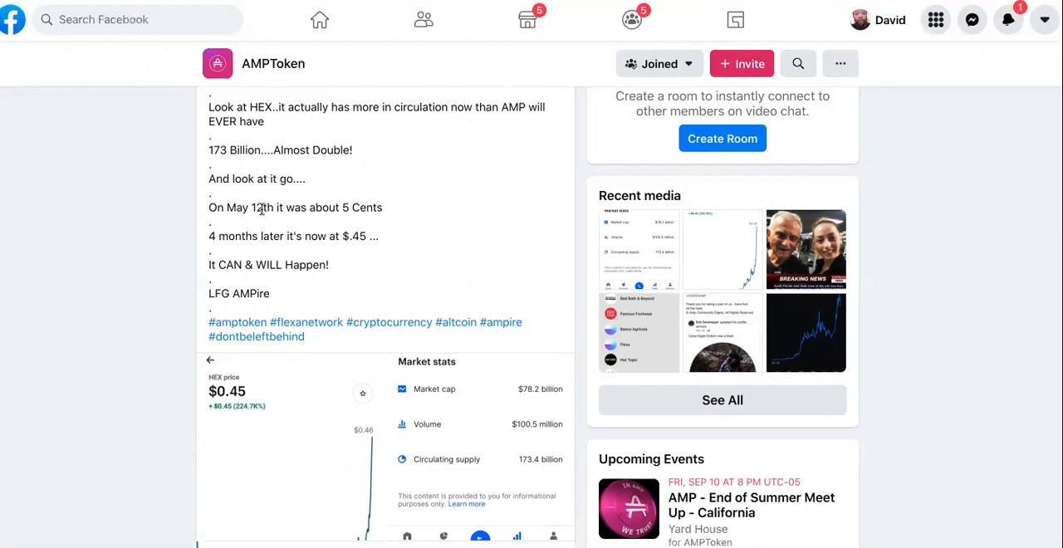
mouse_move(385, 220)
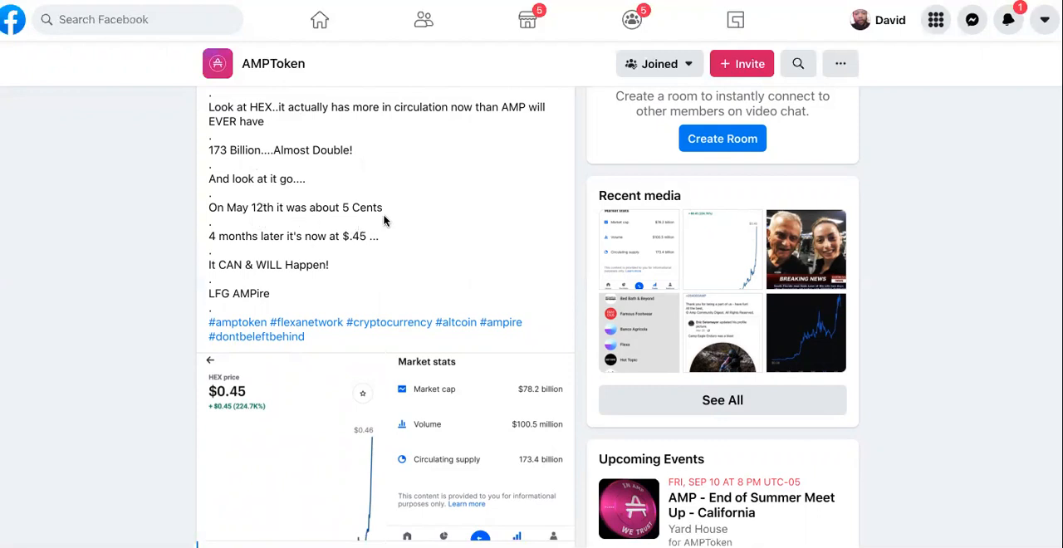
scroll("down", 3)
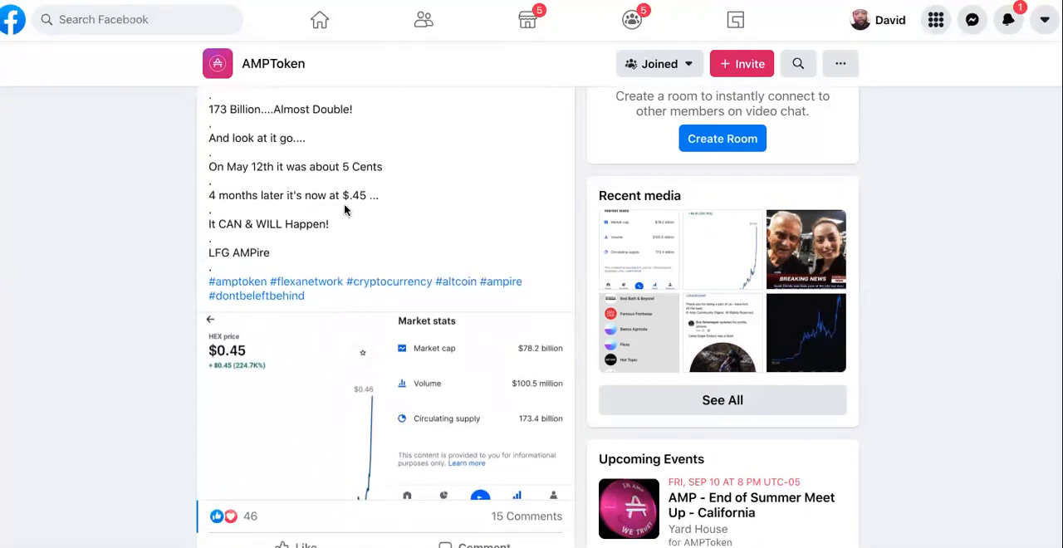
mouse_move(371, 208)
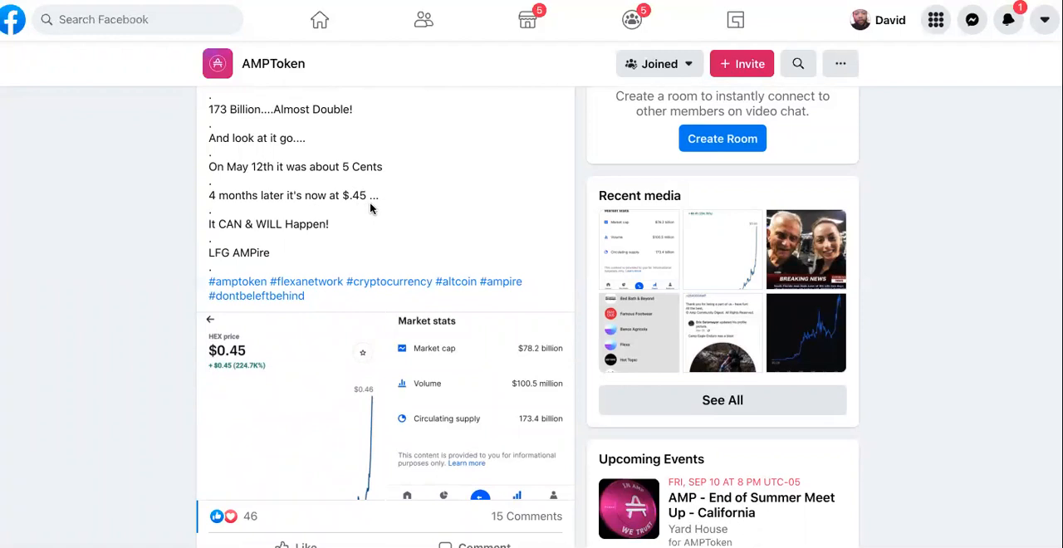
scroll("down", 3)
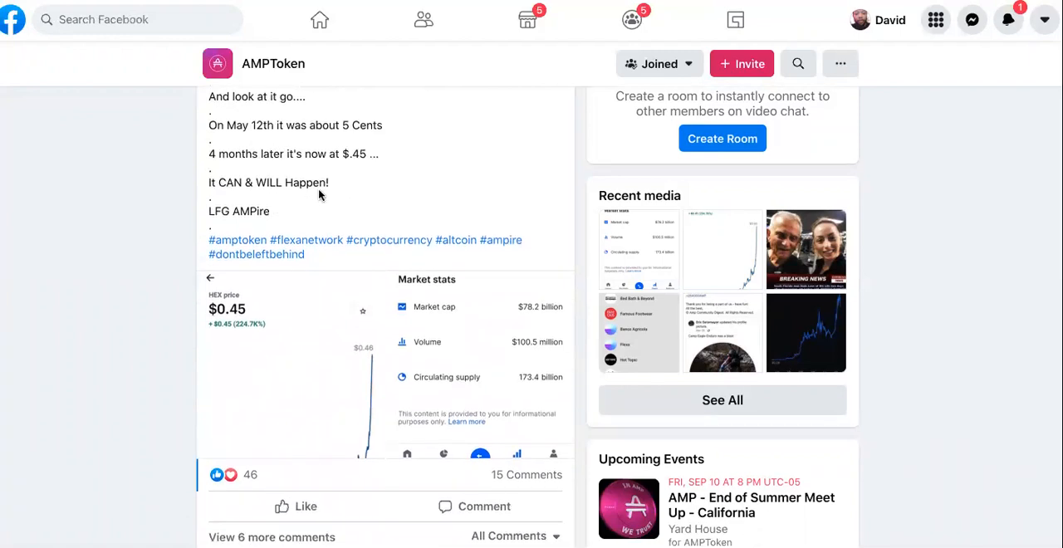
mouse_move(297, 308)
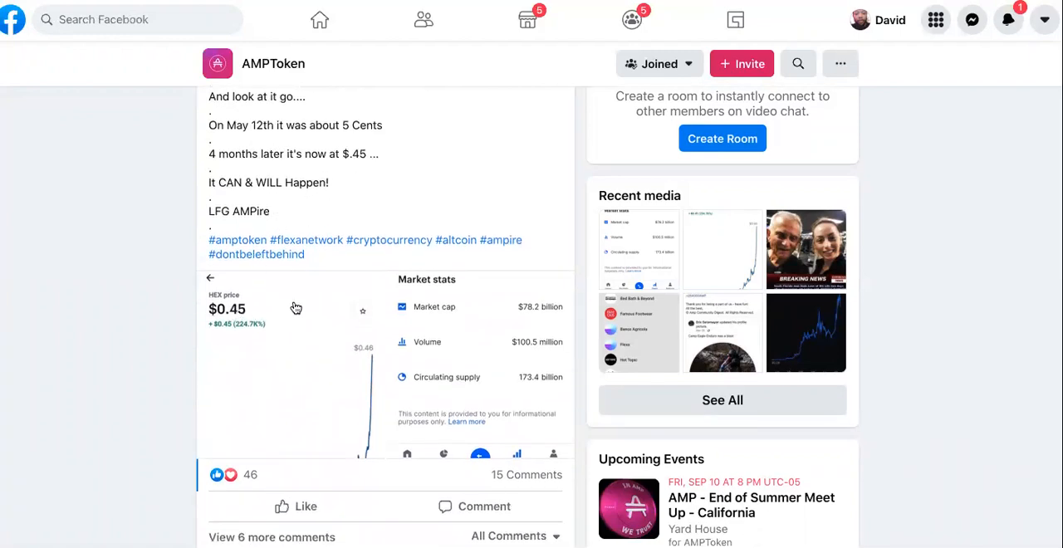
scroll("down", 3)
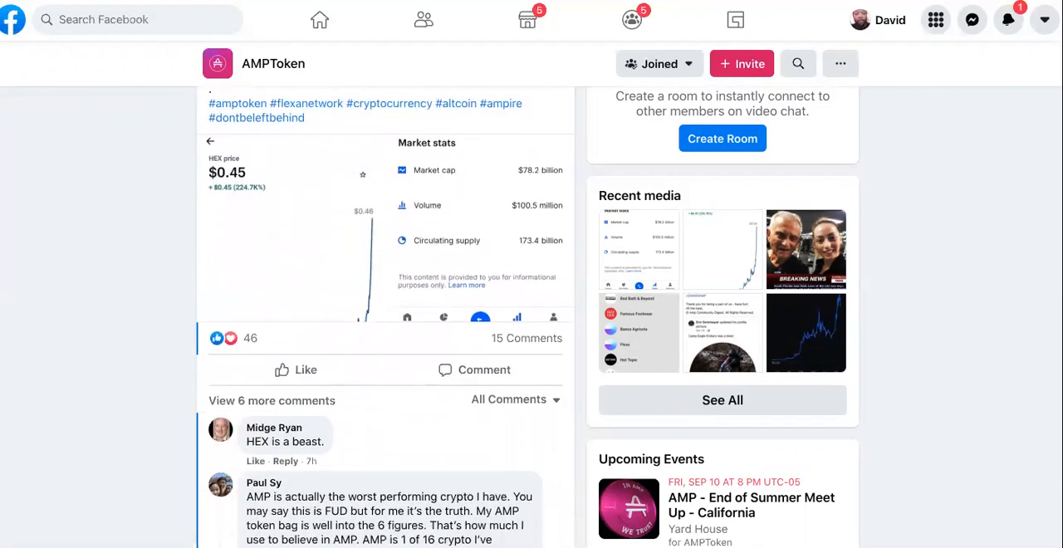
scroll("down", 3)
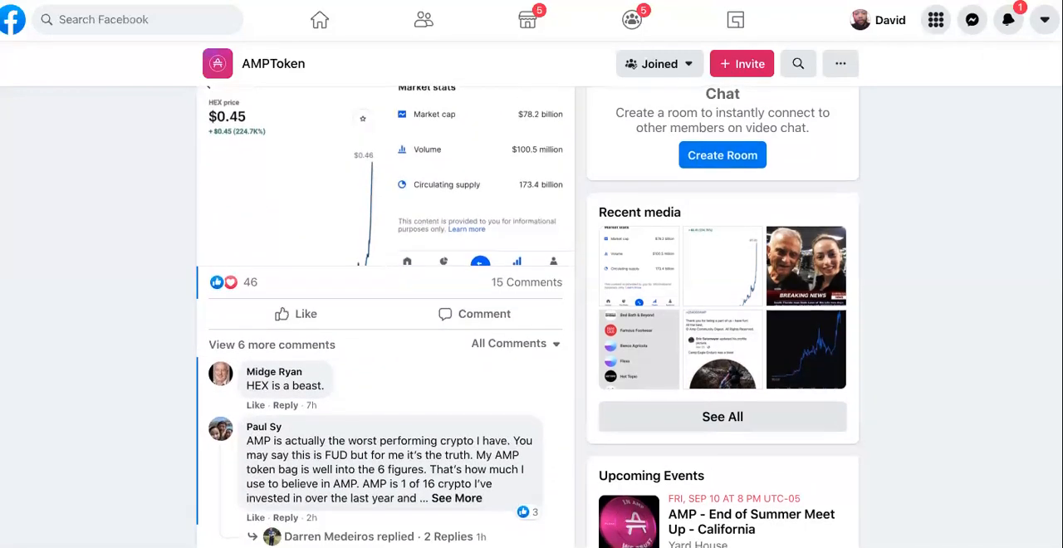
left_click(456, 498)
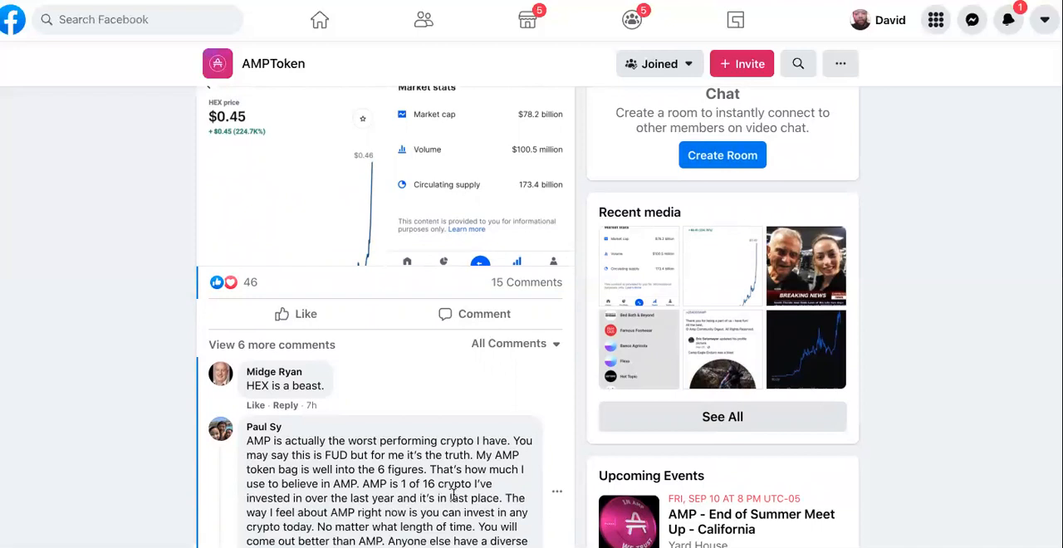
scroll("down", 3)
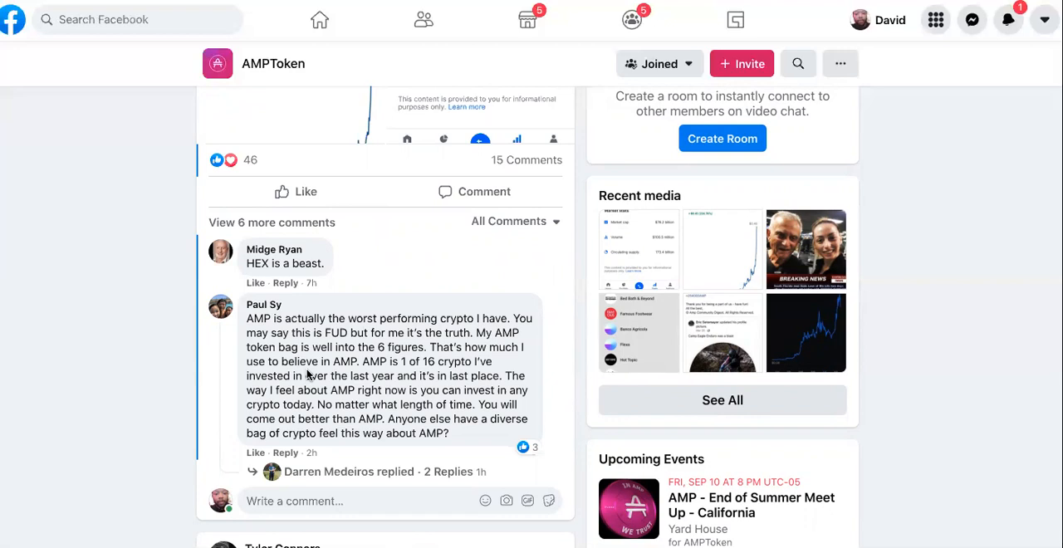
mouse_move(463, 352)
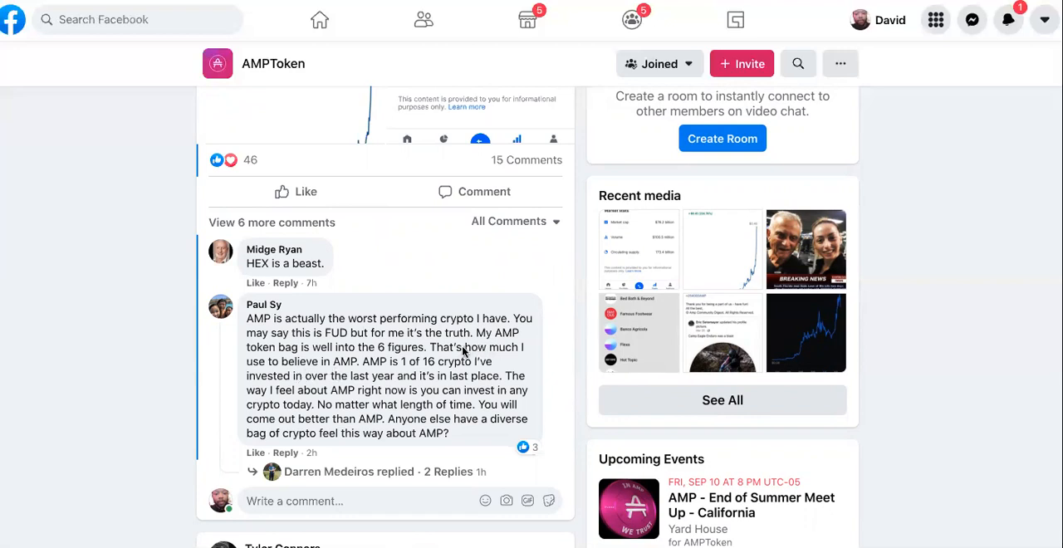
mouse_move(407, 369)
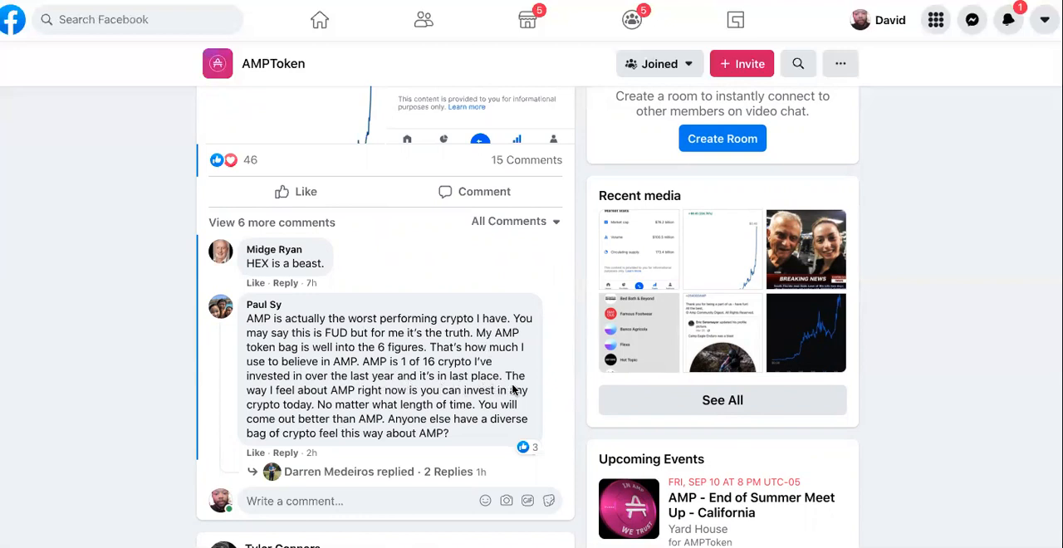
mouse_move(442, 406)
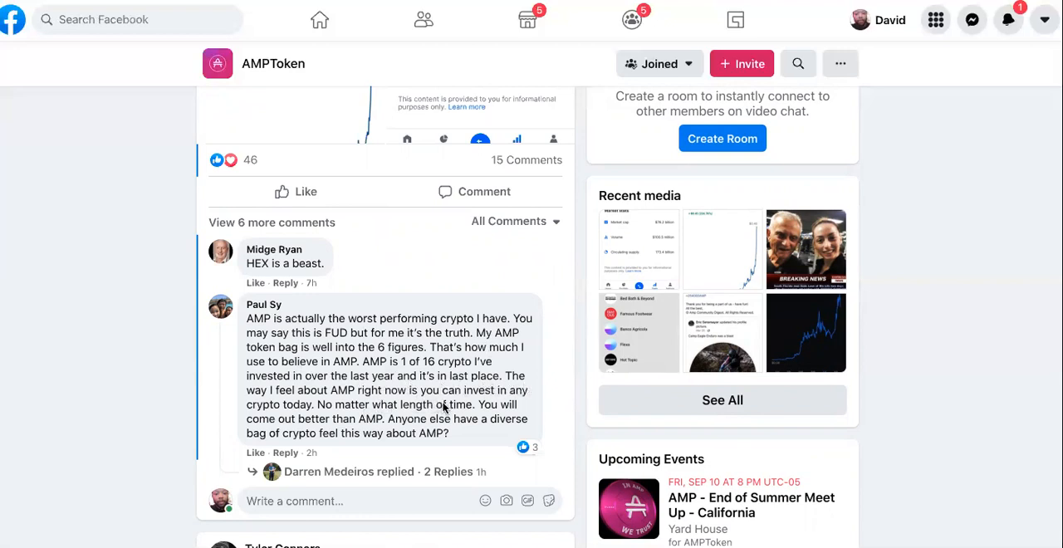
mouse_move(331, 417)
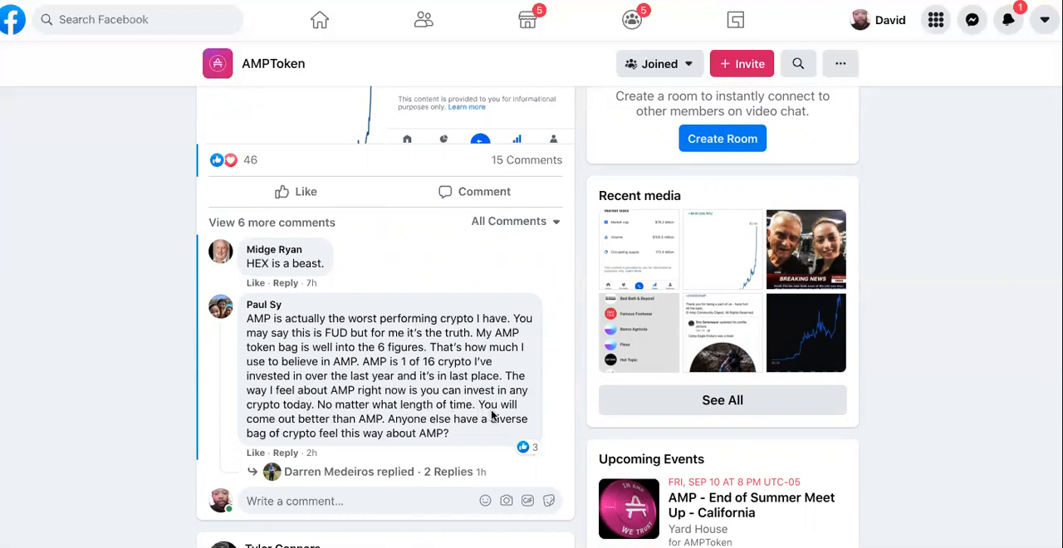
mouse_move(383, 429)
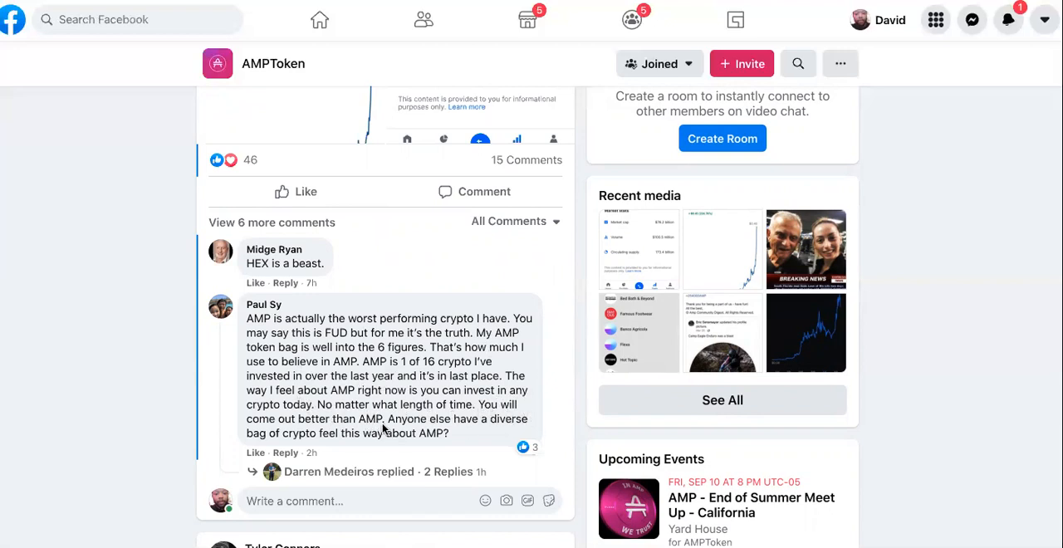
mouse_move(375, 447)
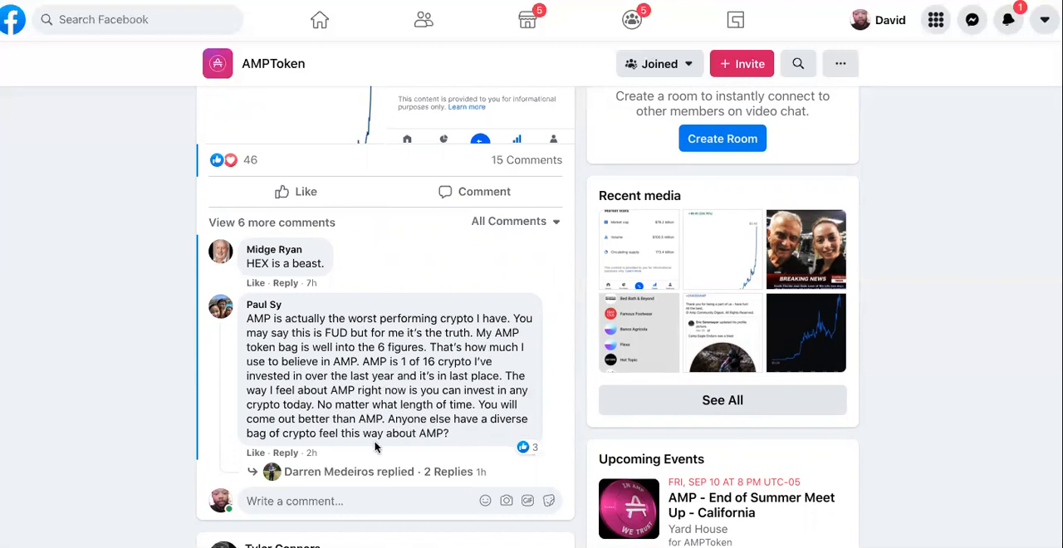
mouse_move(409, 448)
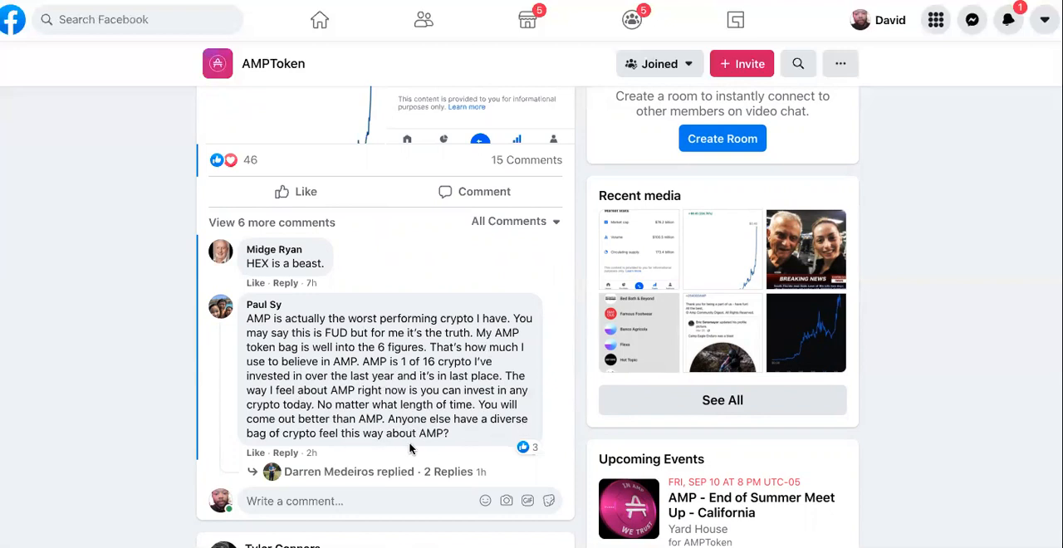
mouse_move(283, 483)
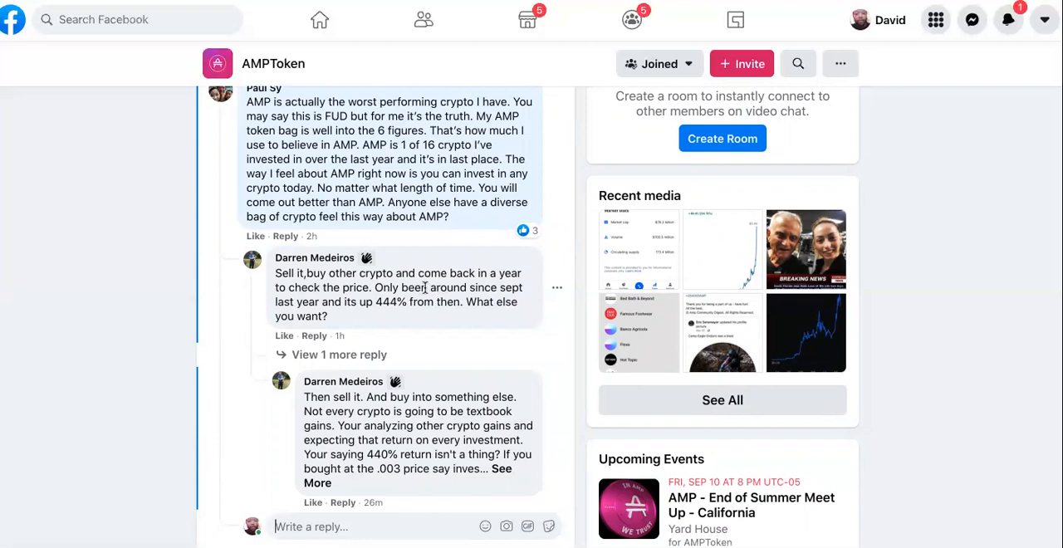
scroll("down", 3)
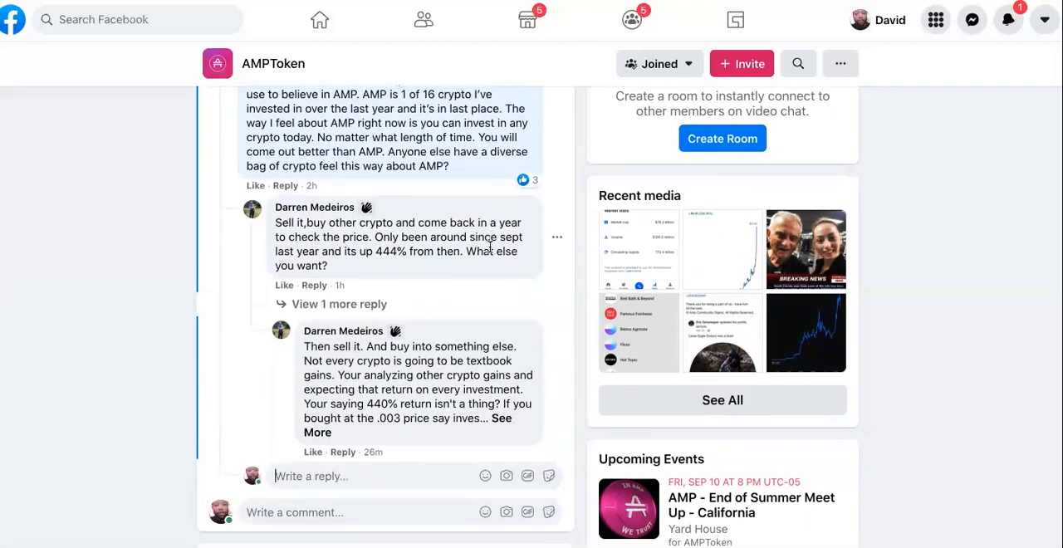
scroll("down", 3)
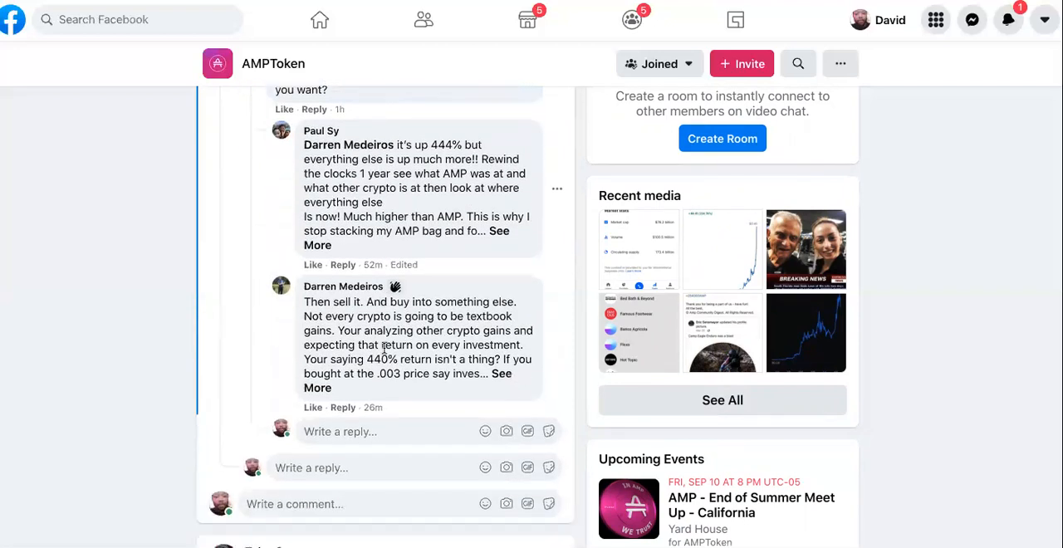
scroll("down", 3)
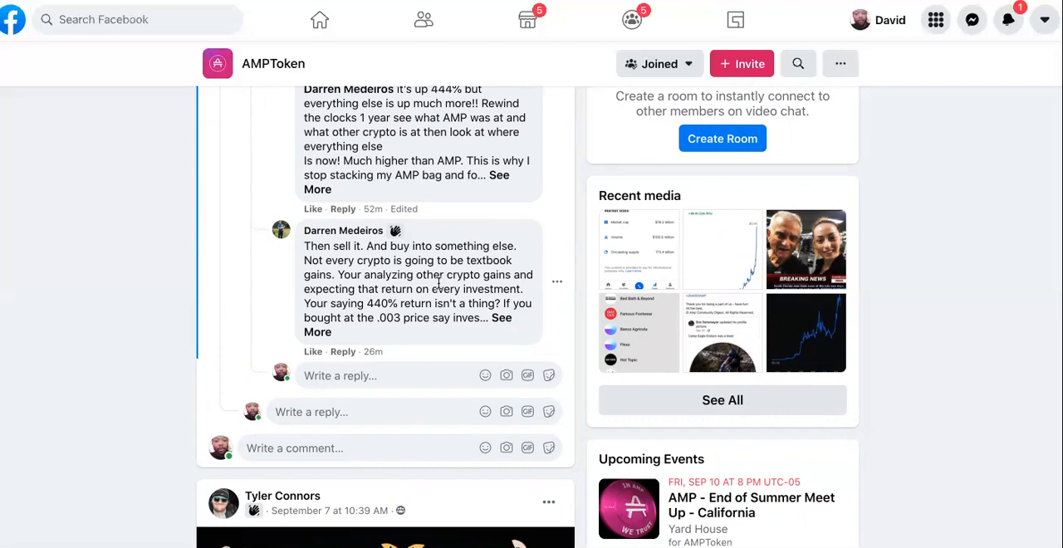
mouse_move(512, 320)
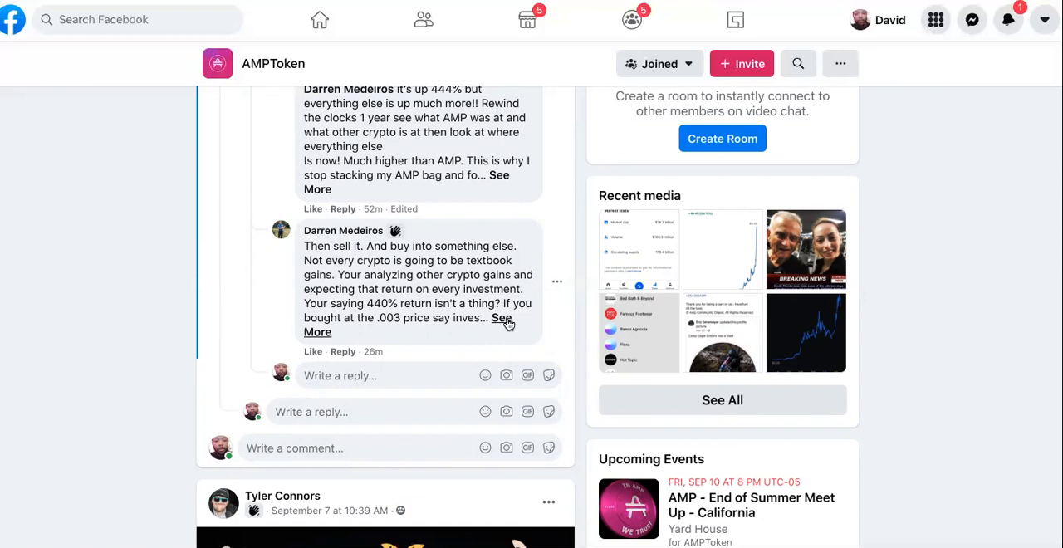
left_click(501, 324)
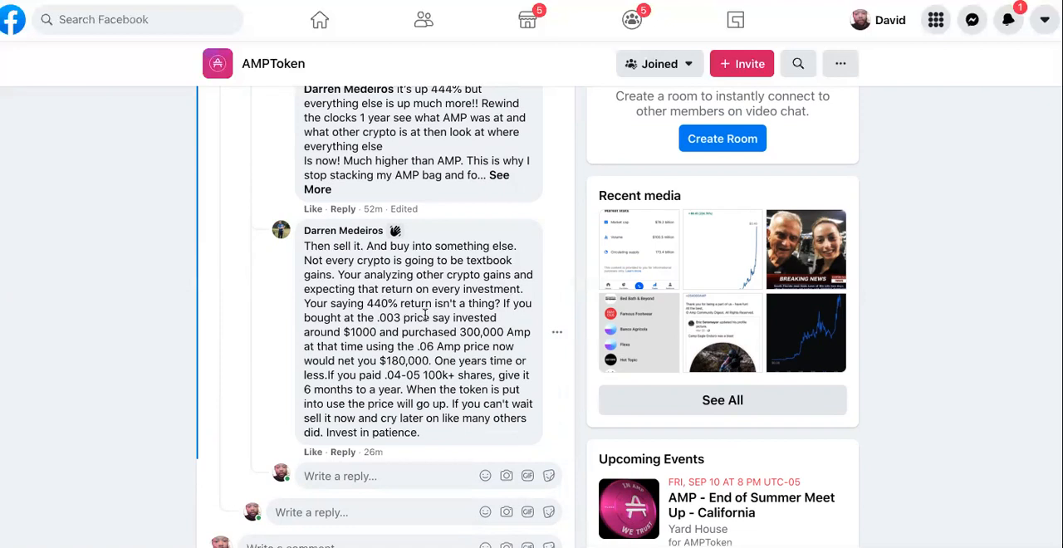
mouse_move(516, 317)
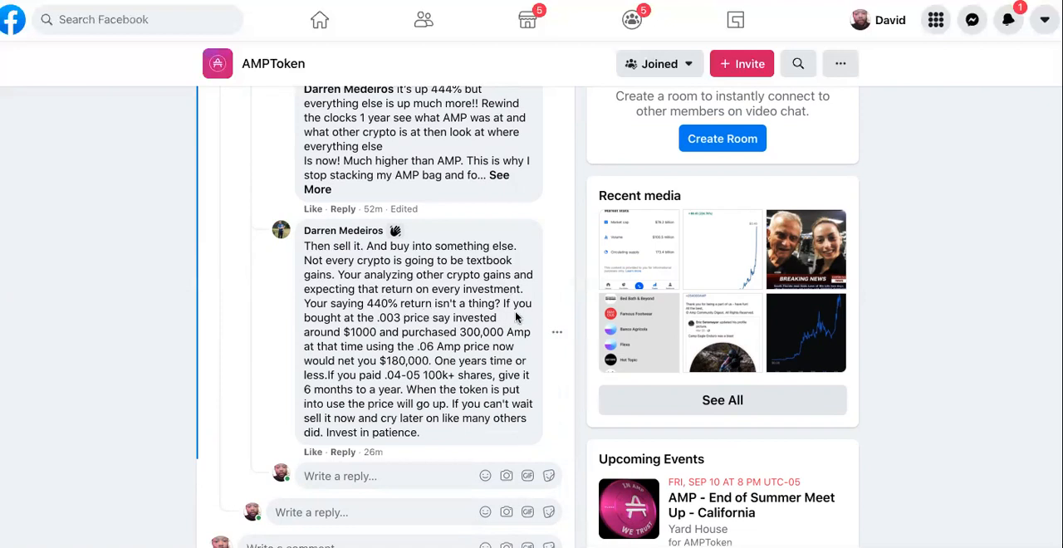
mouse_move(419, 336)
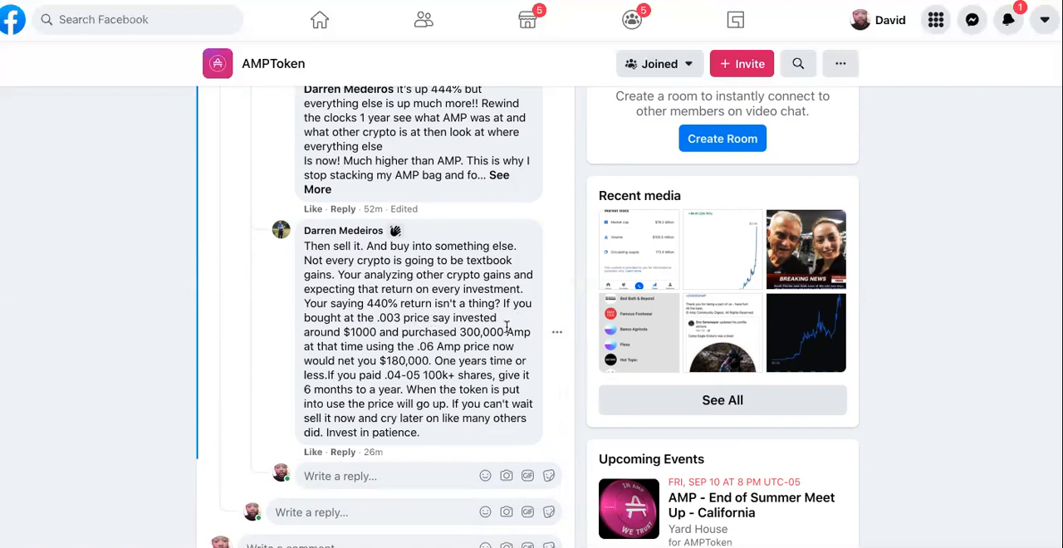
mouse_move(399, 349)
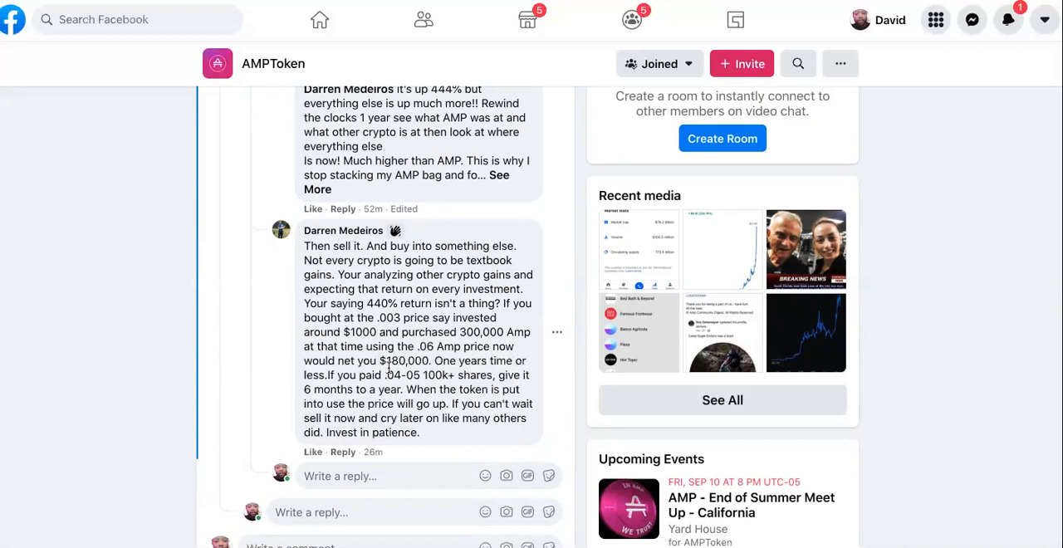
mouse_move(427, 386)
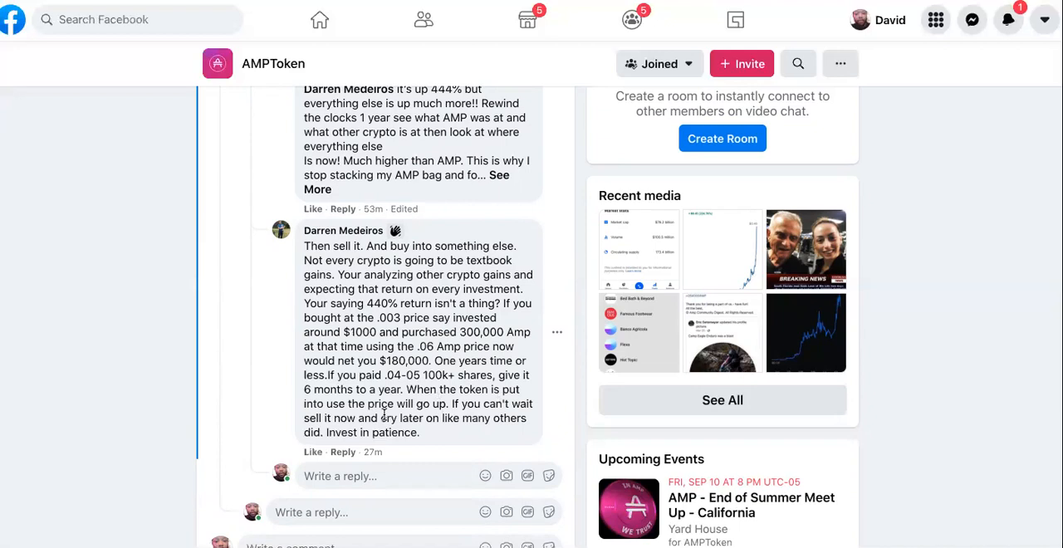
mouse_move(343, 230)
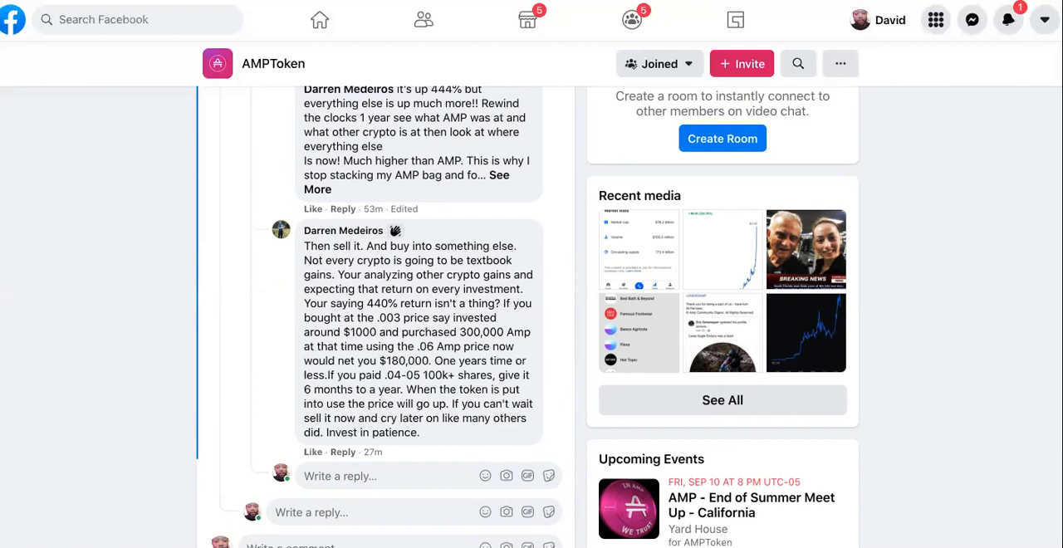
scroll("down", 3)
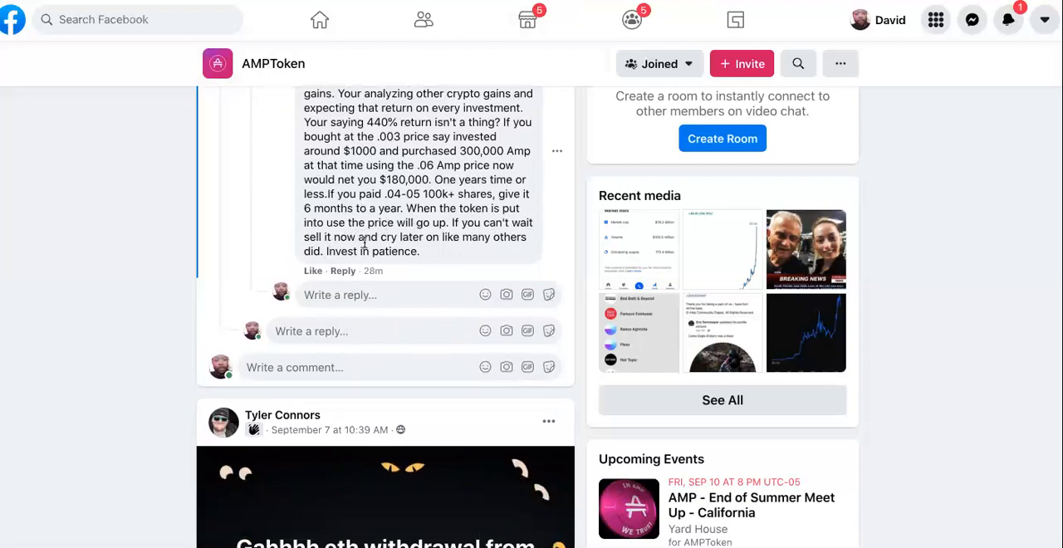
scroll("up", 3)
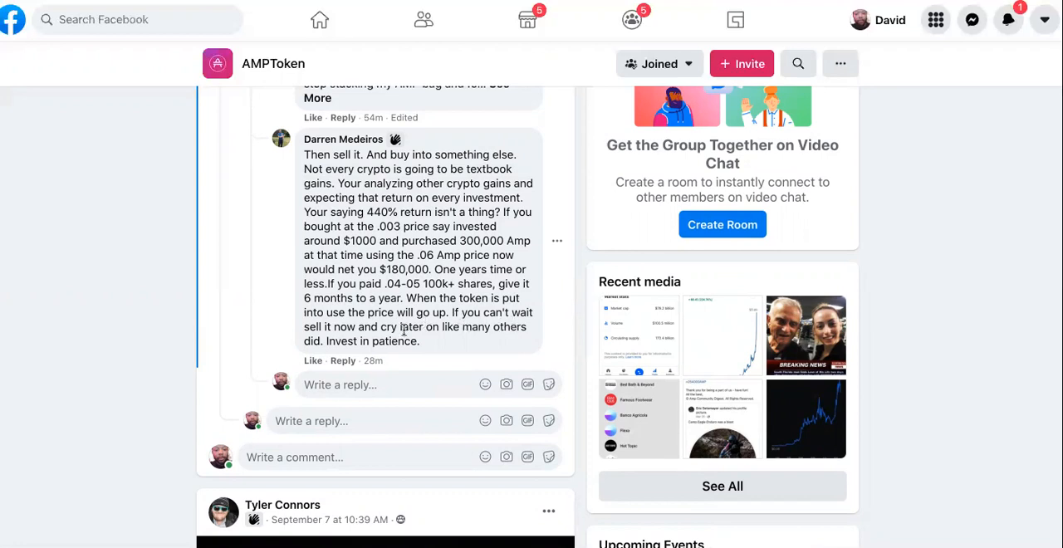
mouse_move(457, 338)
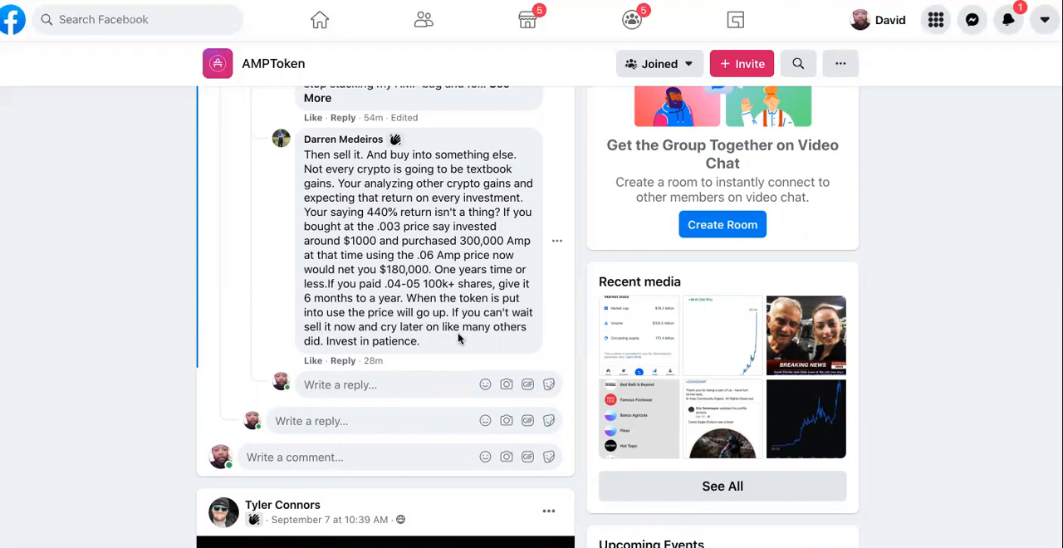
mouse_move(502, 342)
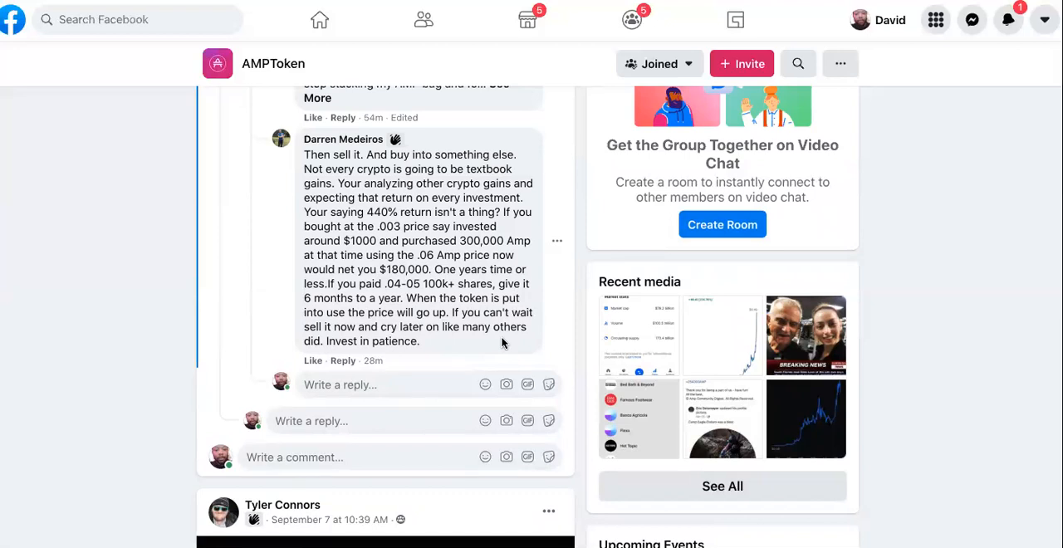
mouse_move(274, 125)
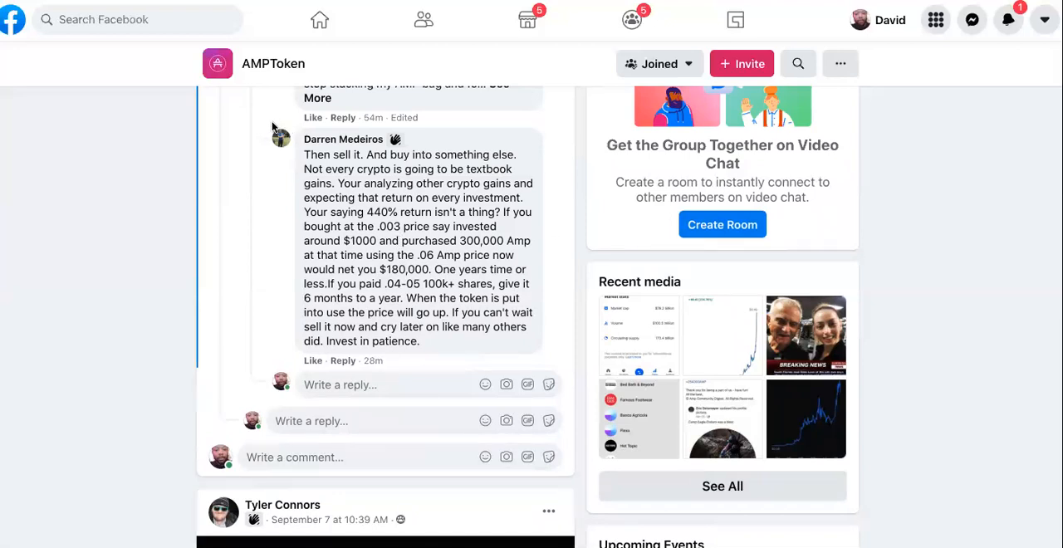
mouse_move(265, 124)
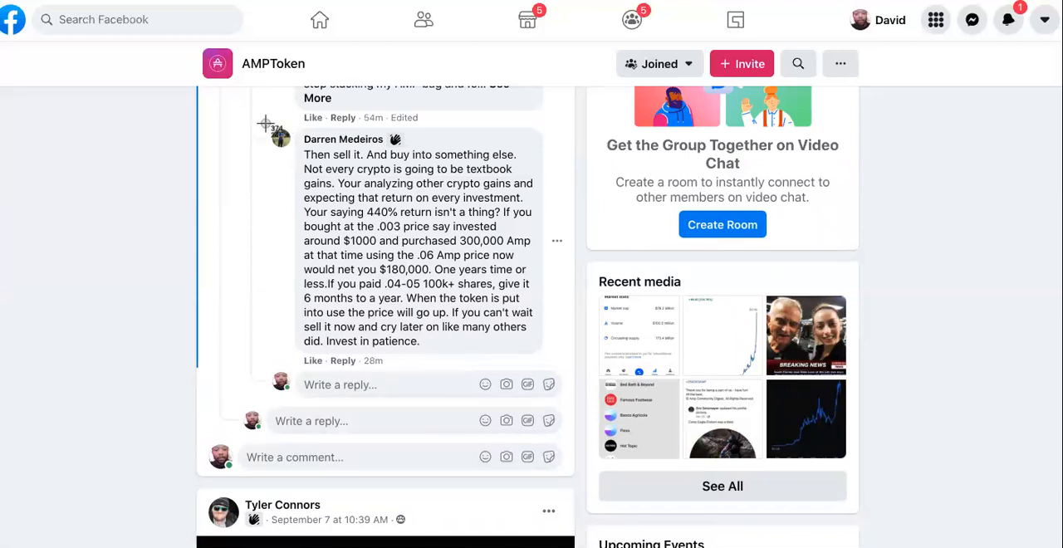
mouse_move(540, 366)
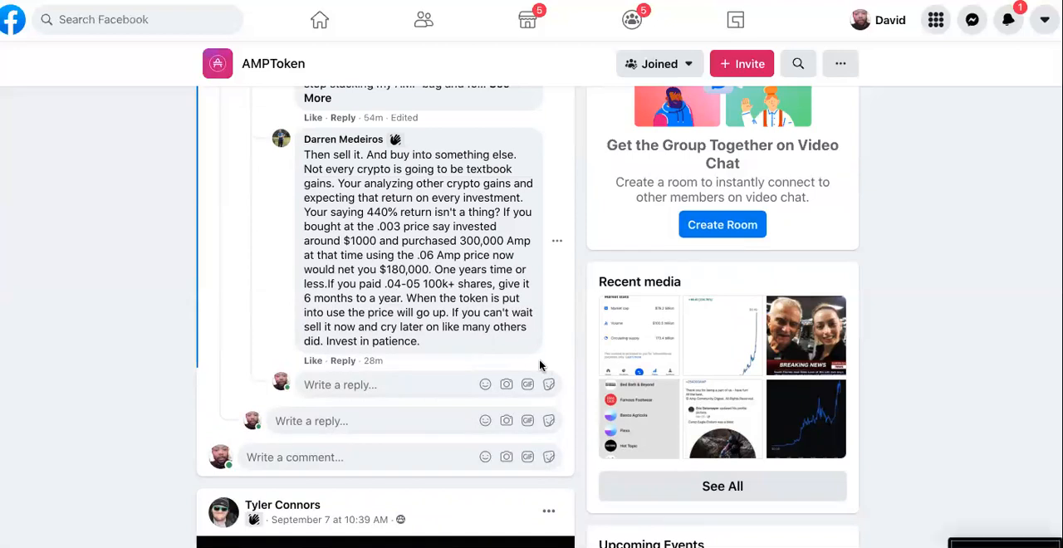
mouse_move(440, 187)
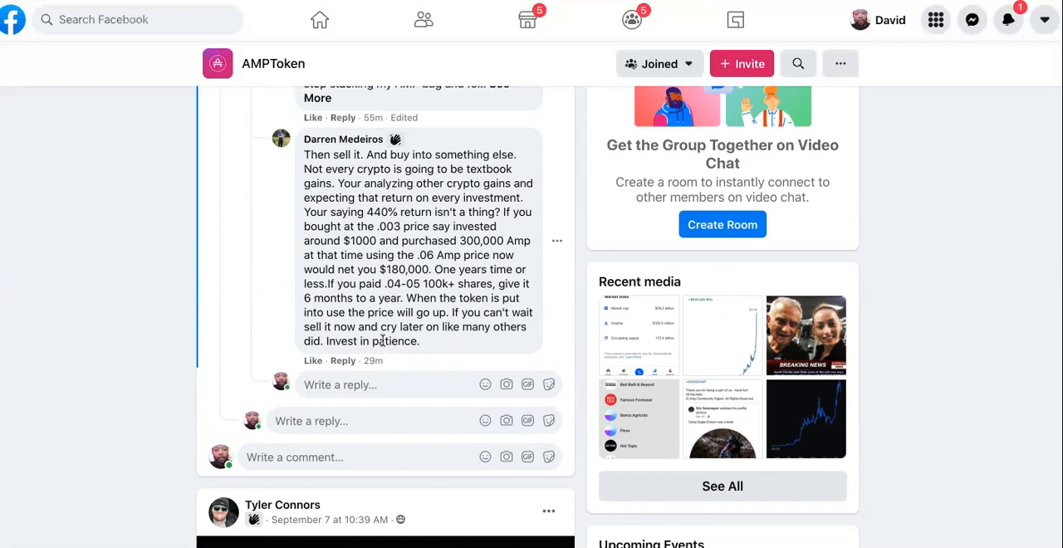
mouse_move(343, 138)
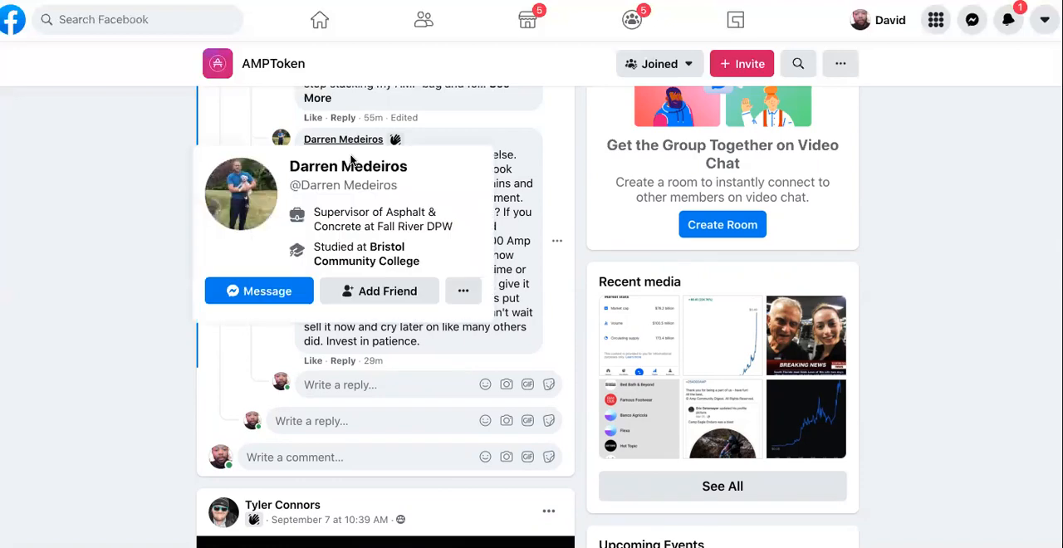
Reply to Darren: 'Listen Darren, very true words... love to interview you for my mostly AMP/ACH audience.'
left_click(378, 291)
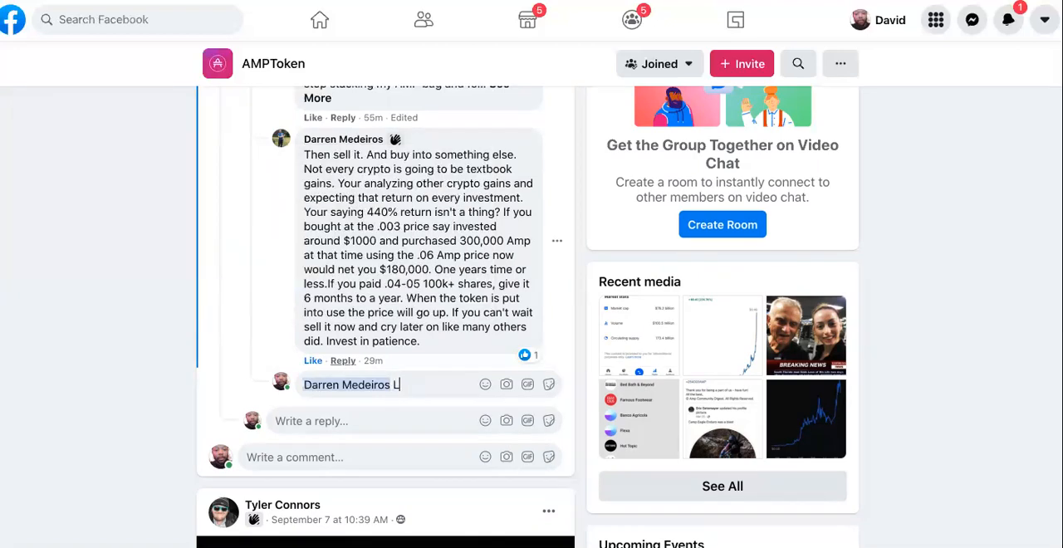
type("istne")
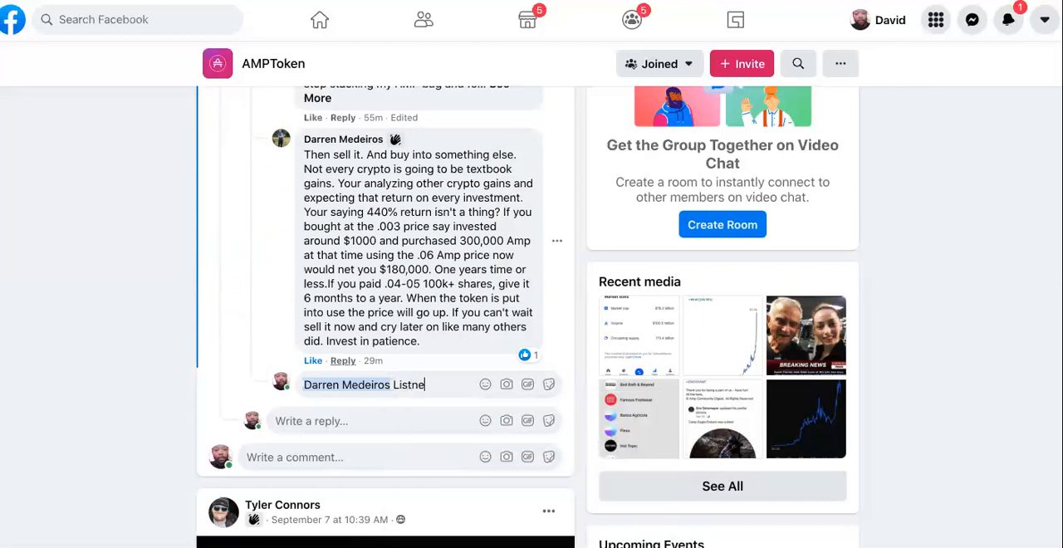
type("en")
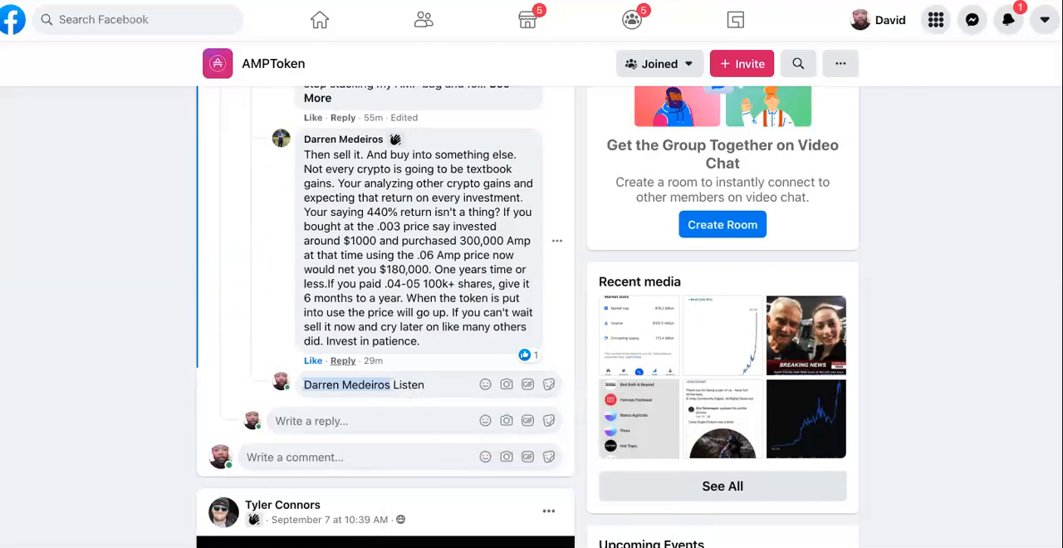
type("Listen Darren, that was very true words and I love your perspective on this. I'd")
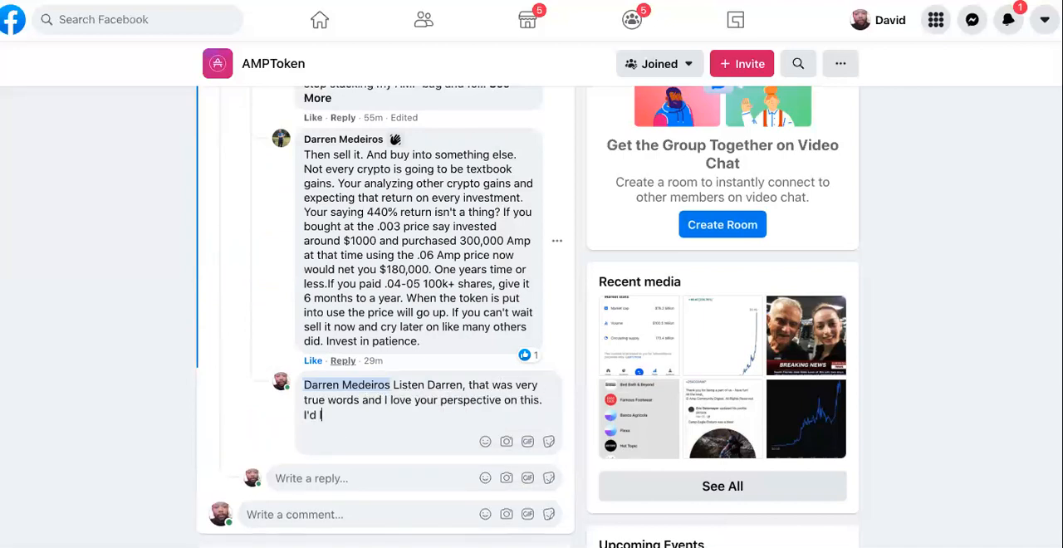
type("love to interview y")
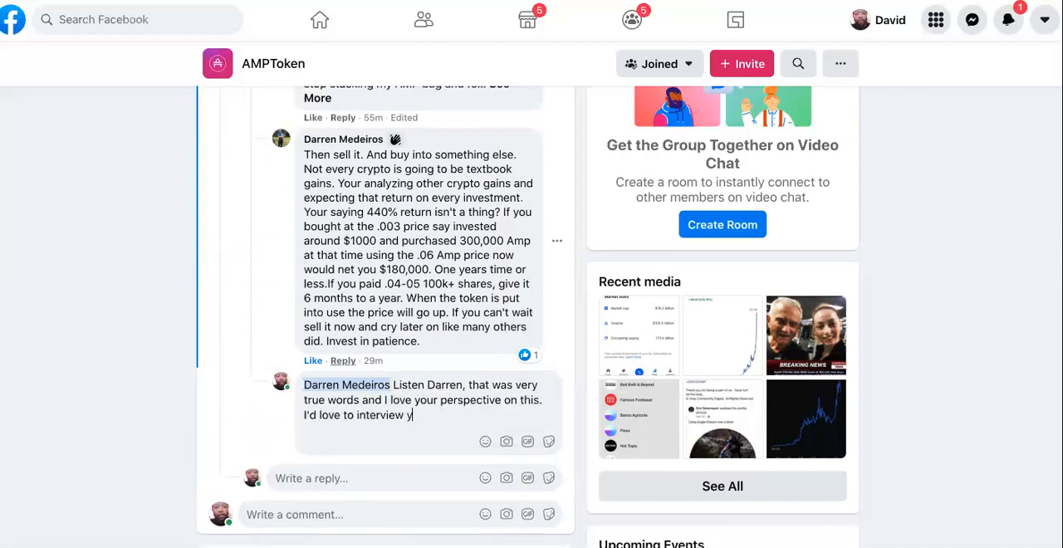
type("ou for my mostly AMP/ACH aud")
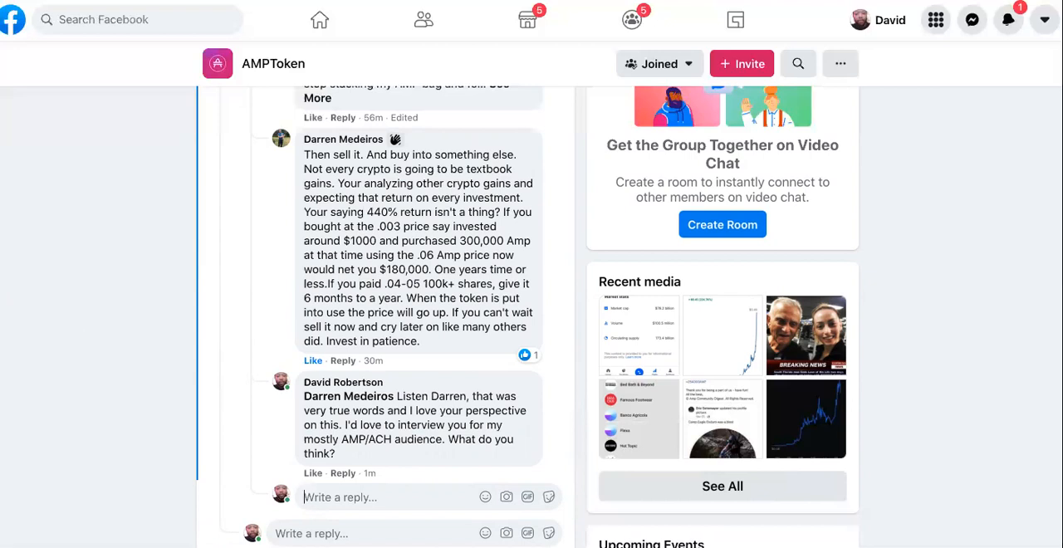
mouse_move(430, 451)
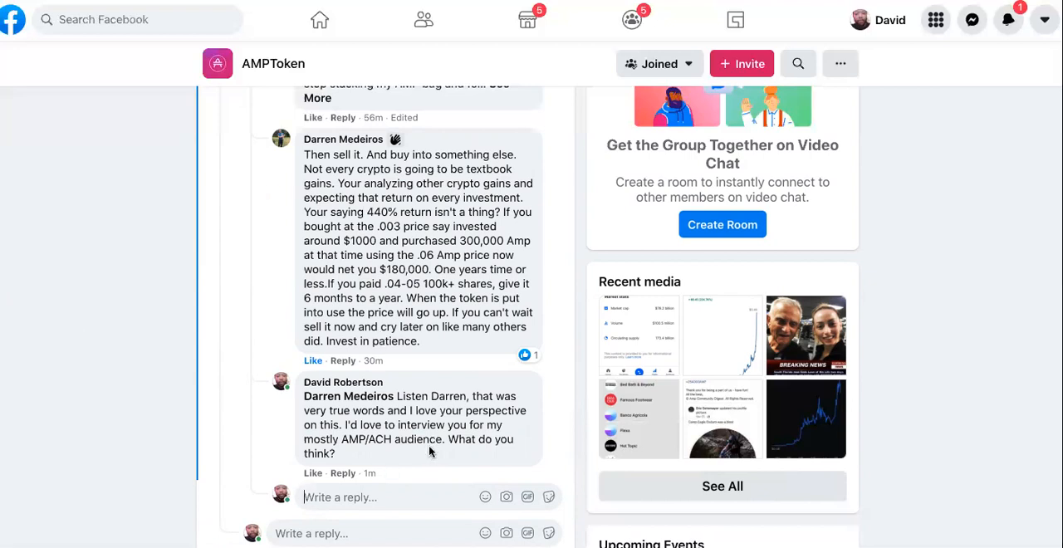
scroll("up", 3)
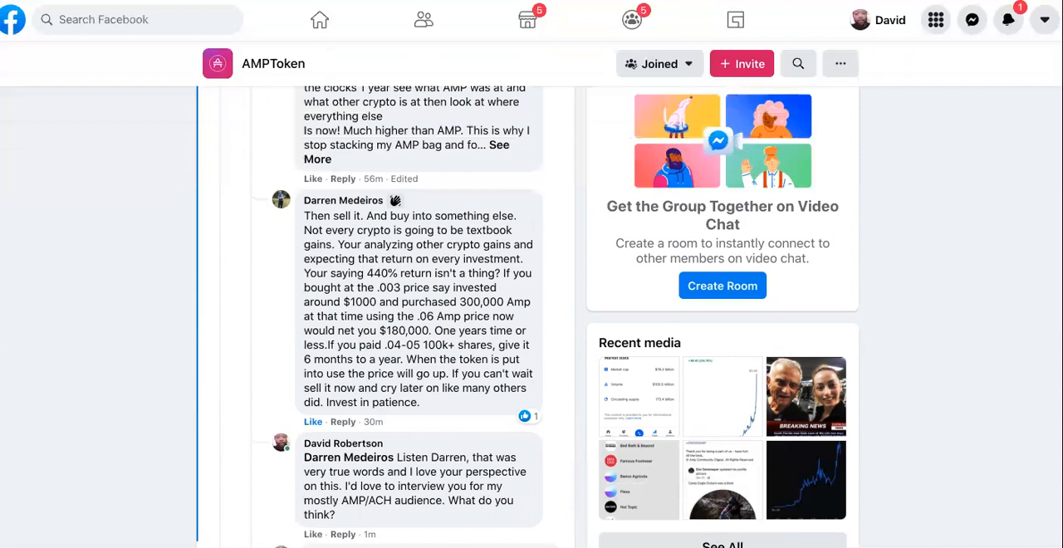
scroll("up", 3)
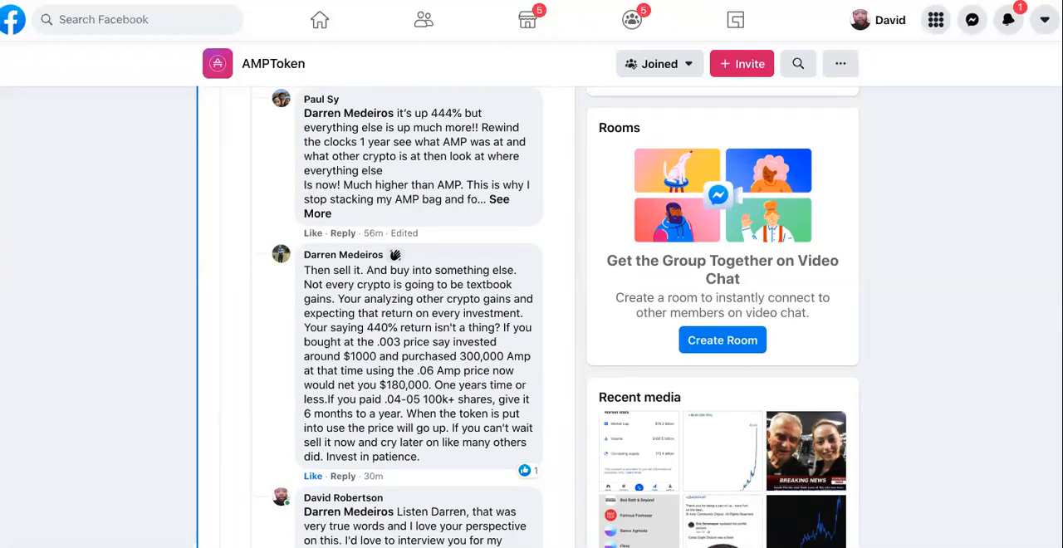
scroll("up", 3)
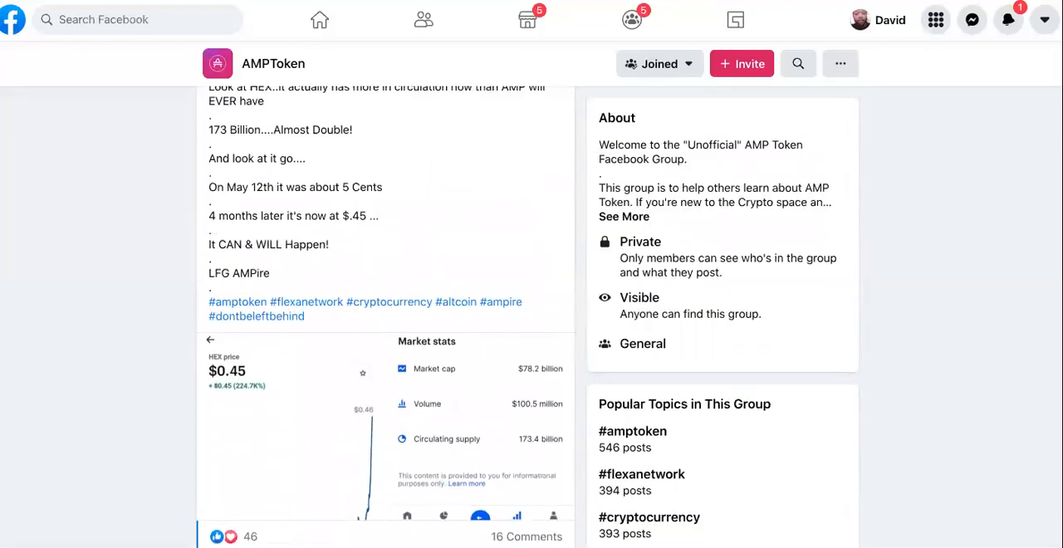
scroll("up", 3)
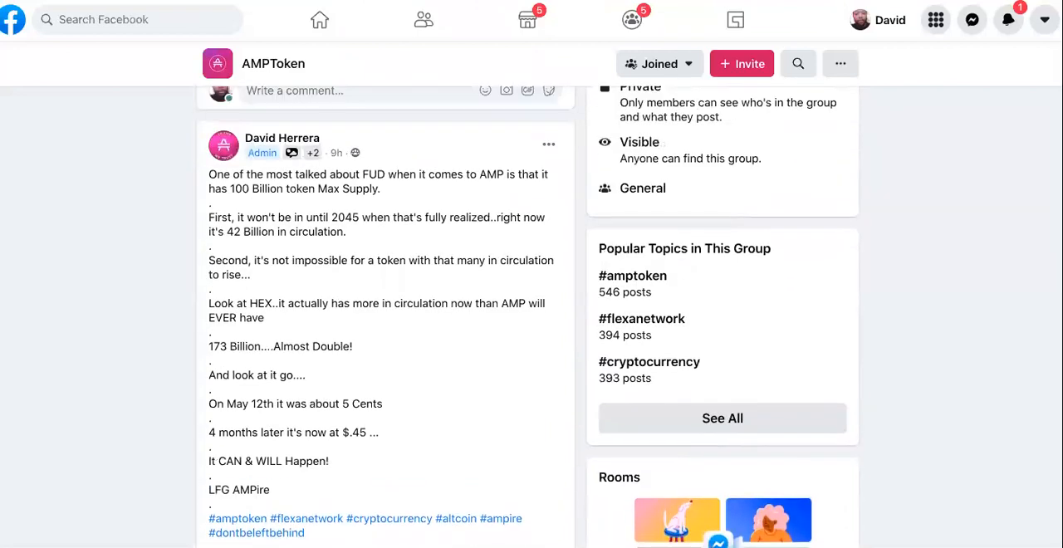
scroll("down", 3)
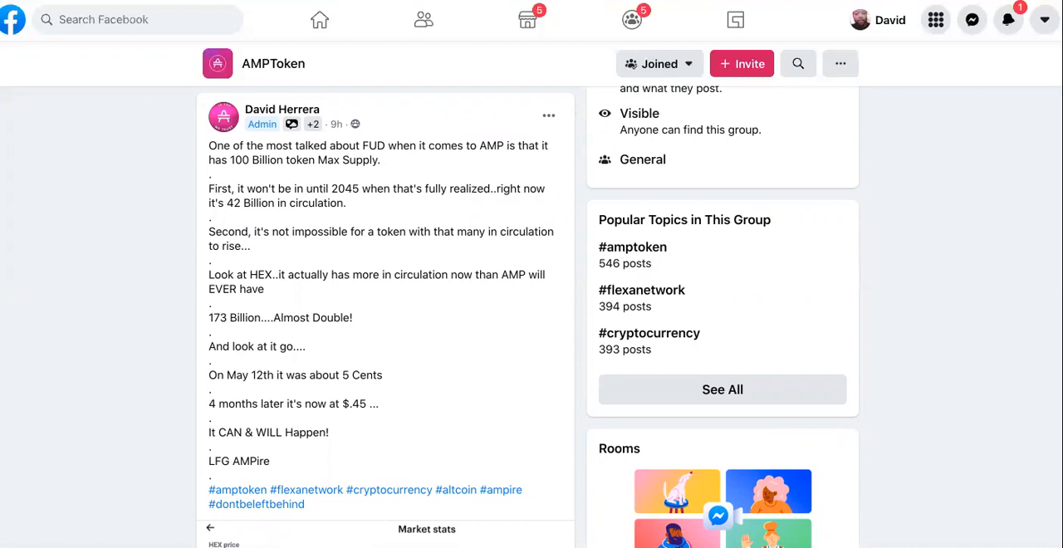
scroll("down", 3)
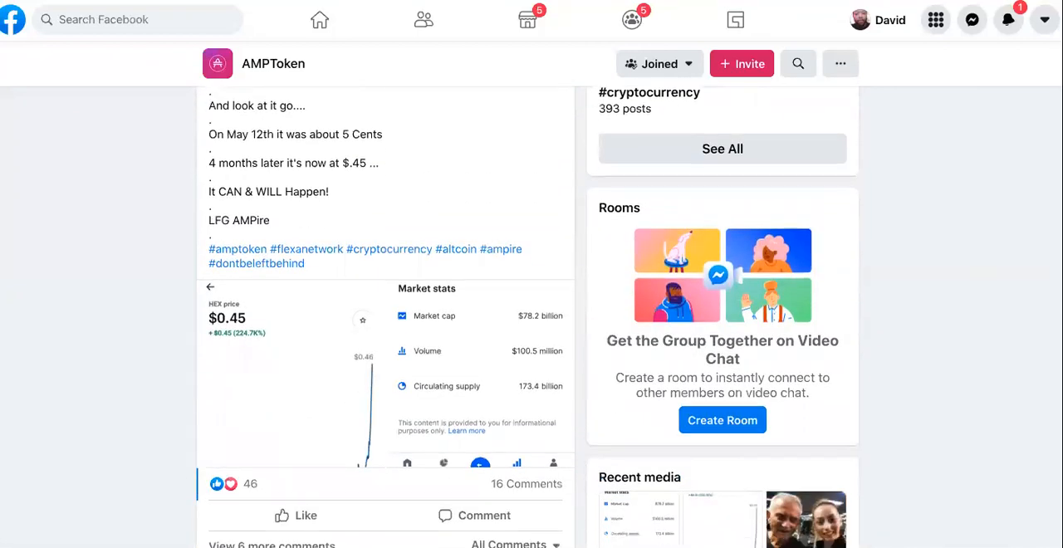
scroll("up", 3)
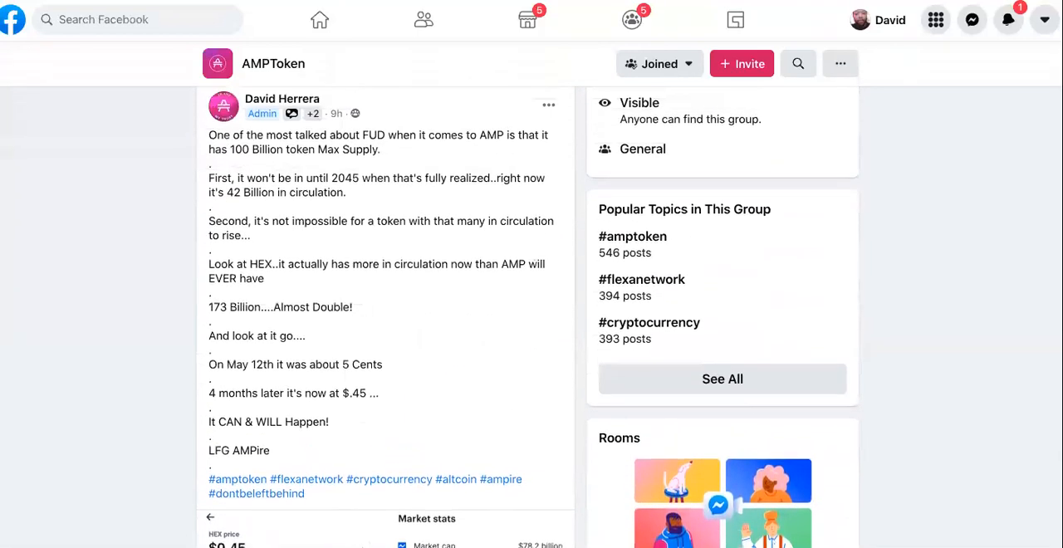
scroll("up", 3)
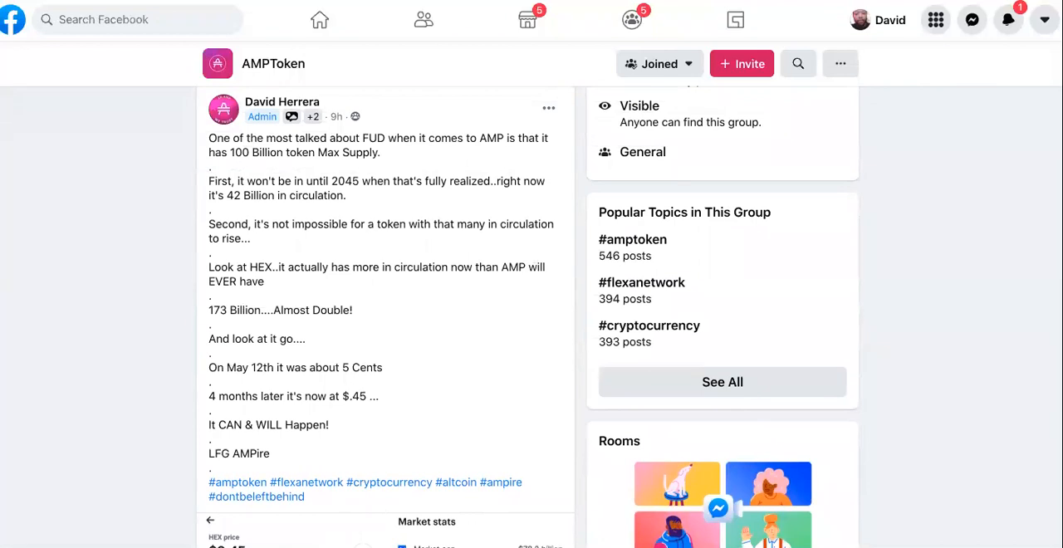
scroll("down", 3)
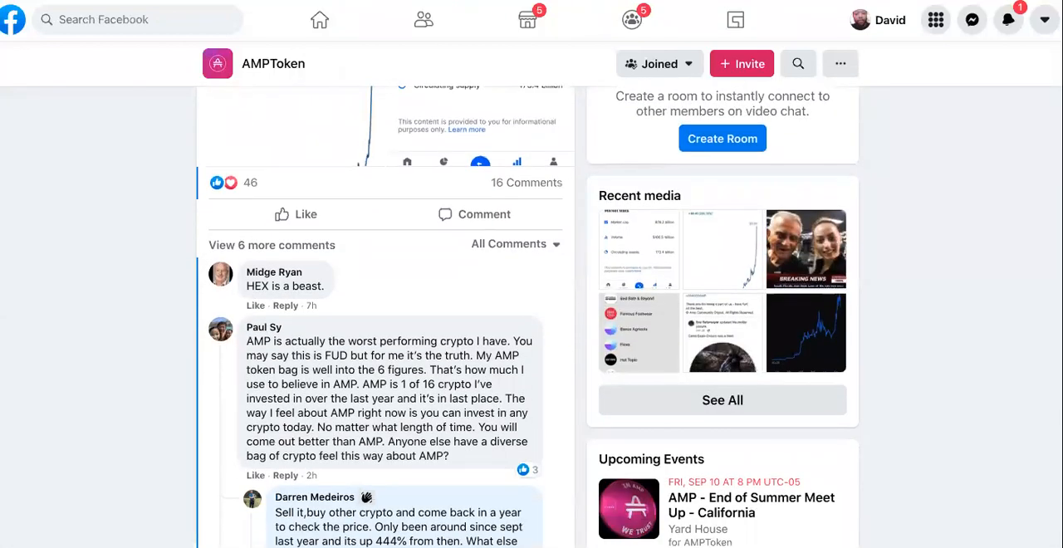
scroll("down", 3)
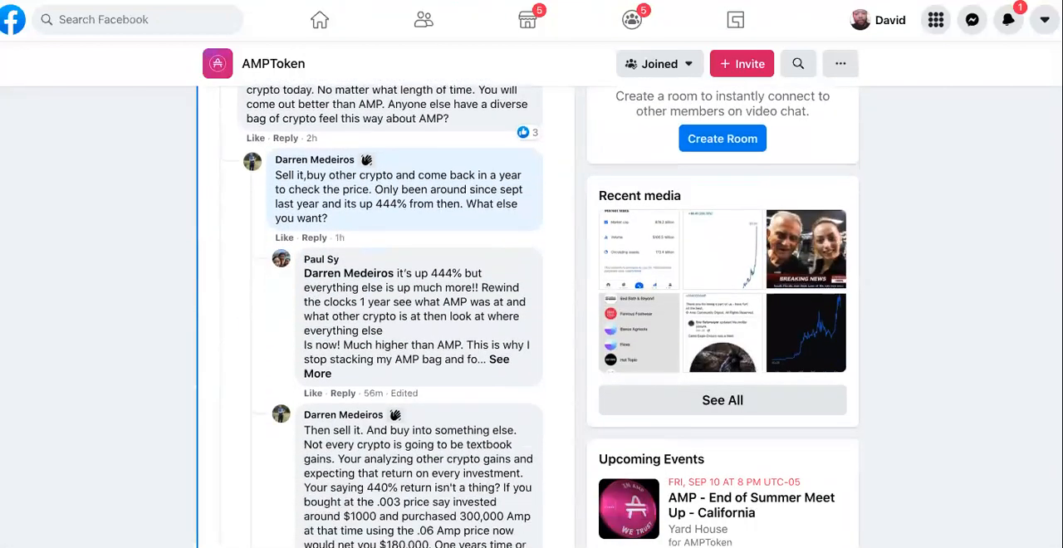
scroll("down", 3)
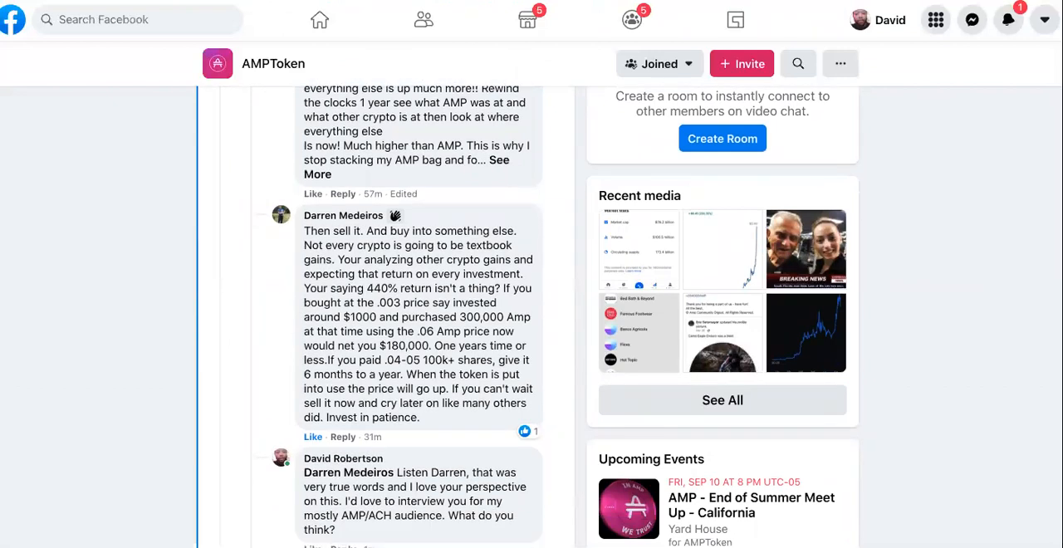
scroll("down", 3)
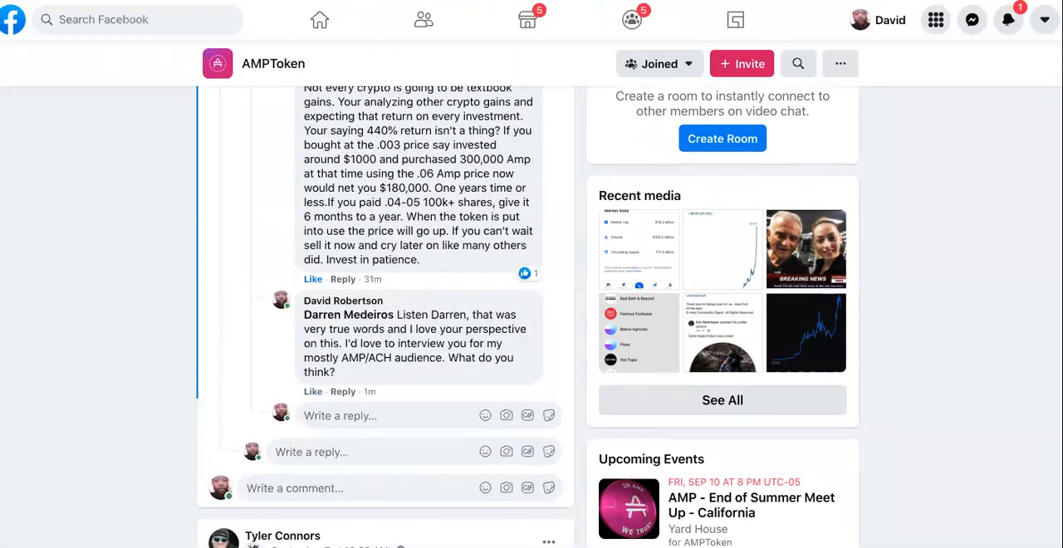
scroll("up", 3)
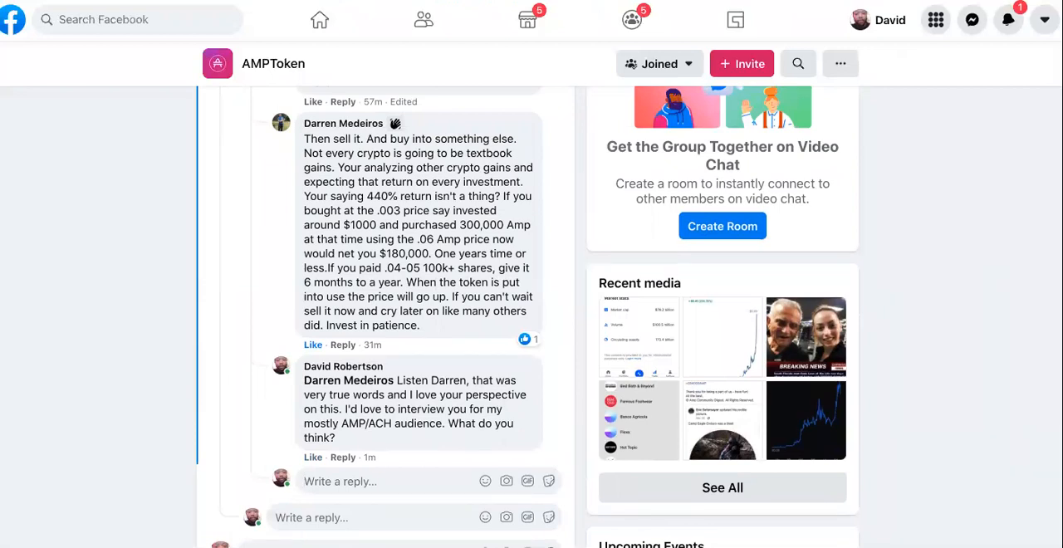
left_click(374, 480)
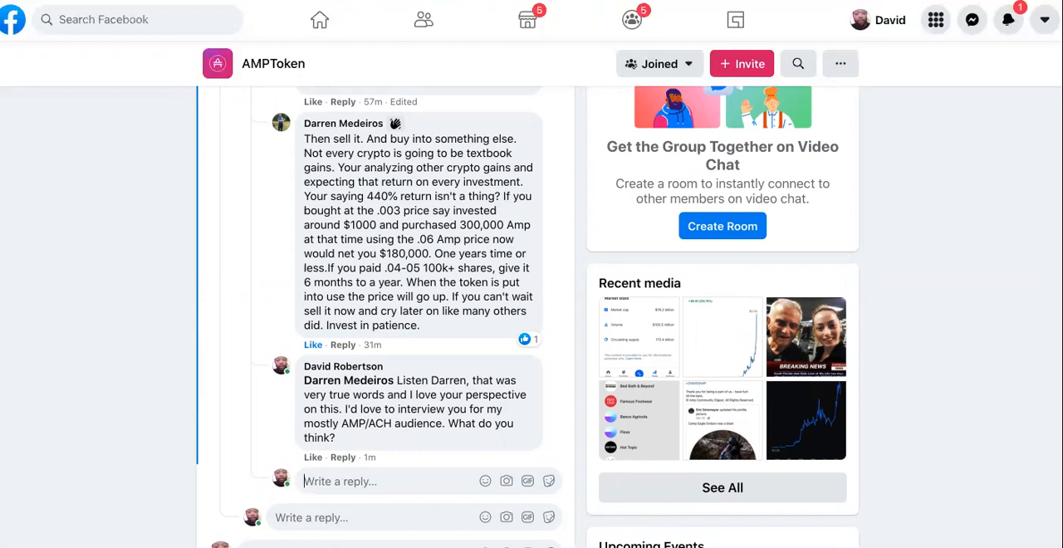
mouse_move(20, 300)
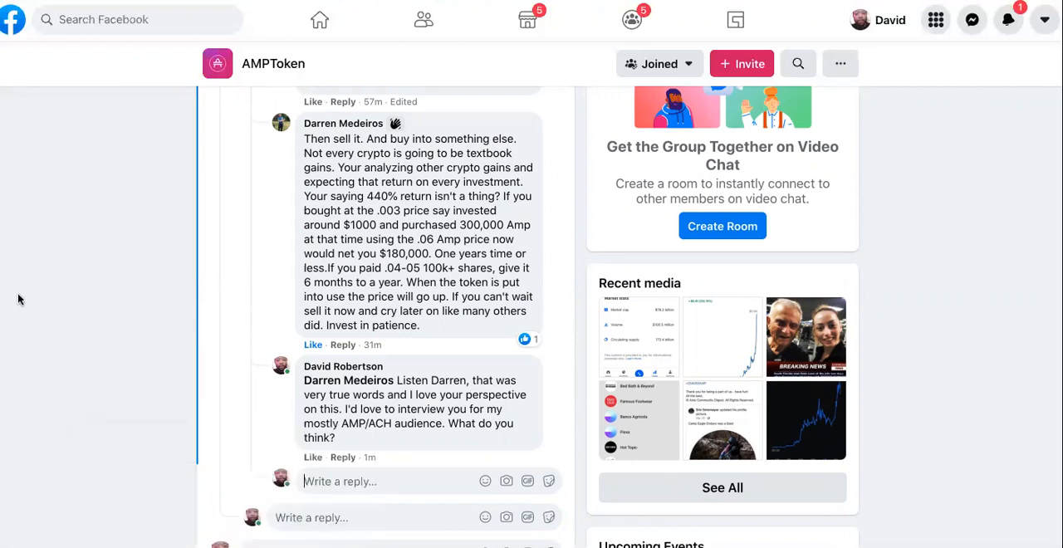